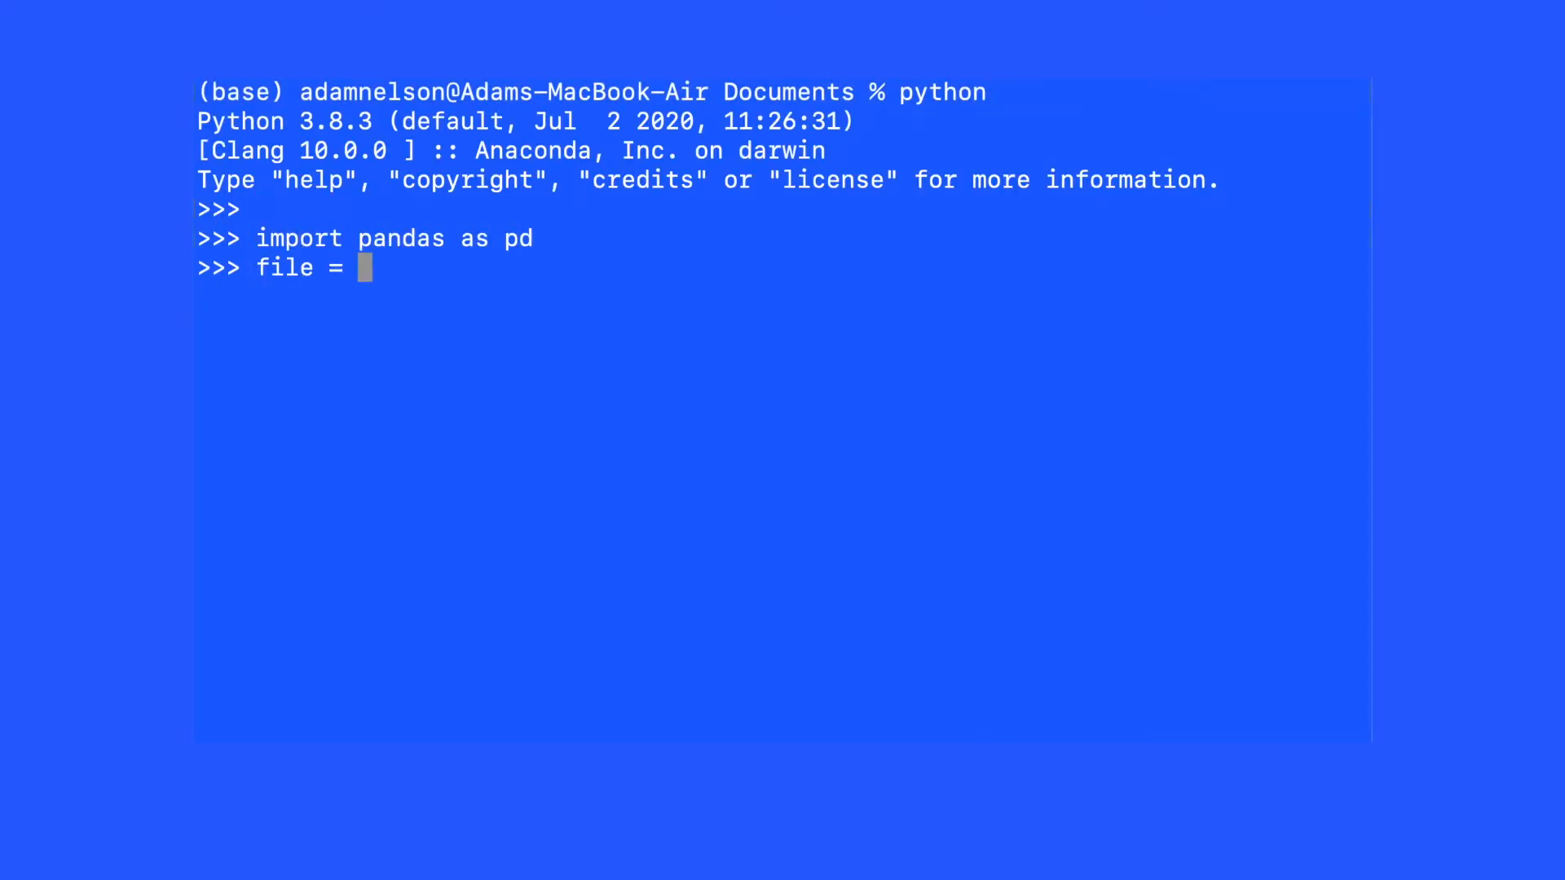
Step: Point file at the Stata Press auto2.dta URL, import pyreadstat, and start write_sav for make, mpg, price, weight
type("'http://www.stata-press.com/data/")
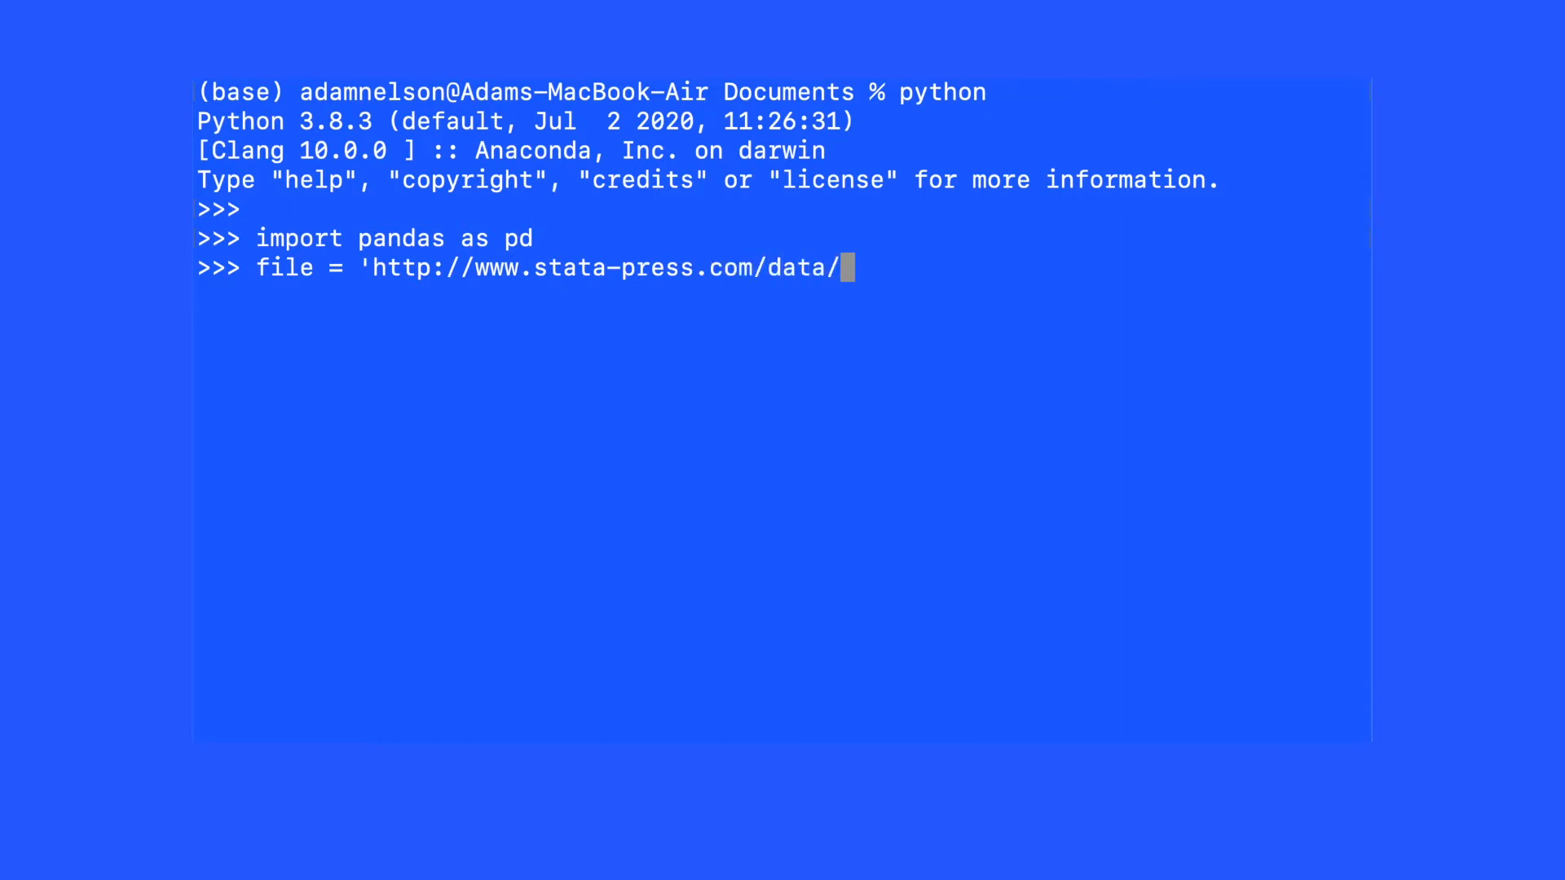
type("r15/auto2.dta")
type("df = pd.read_stata(file")
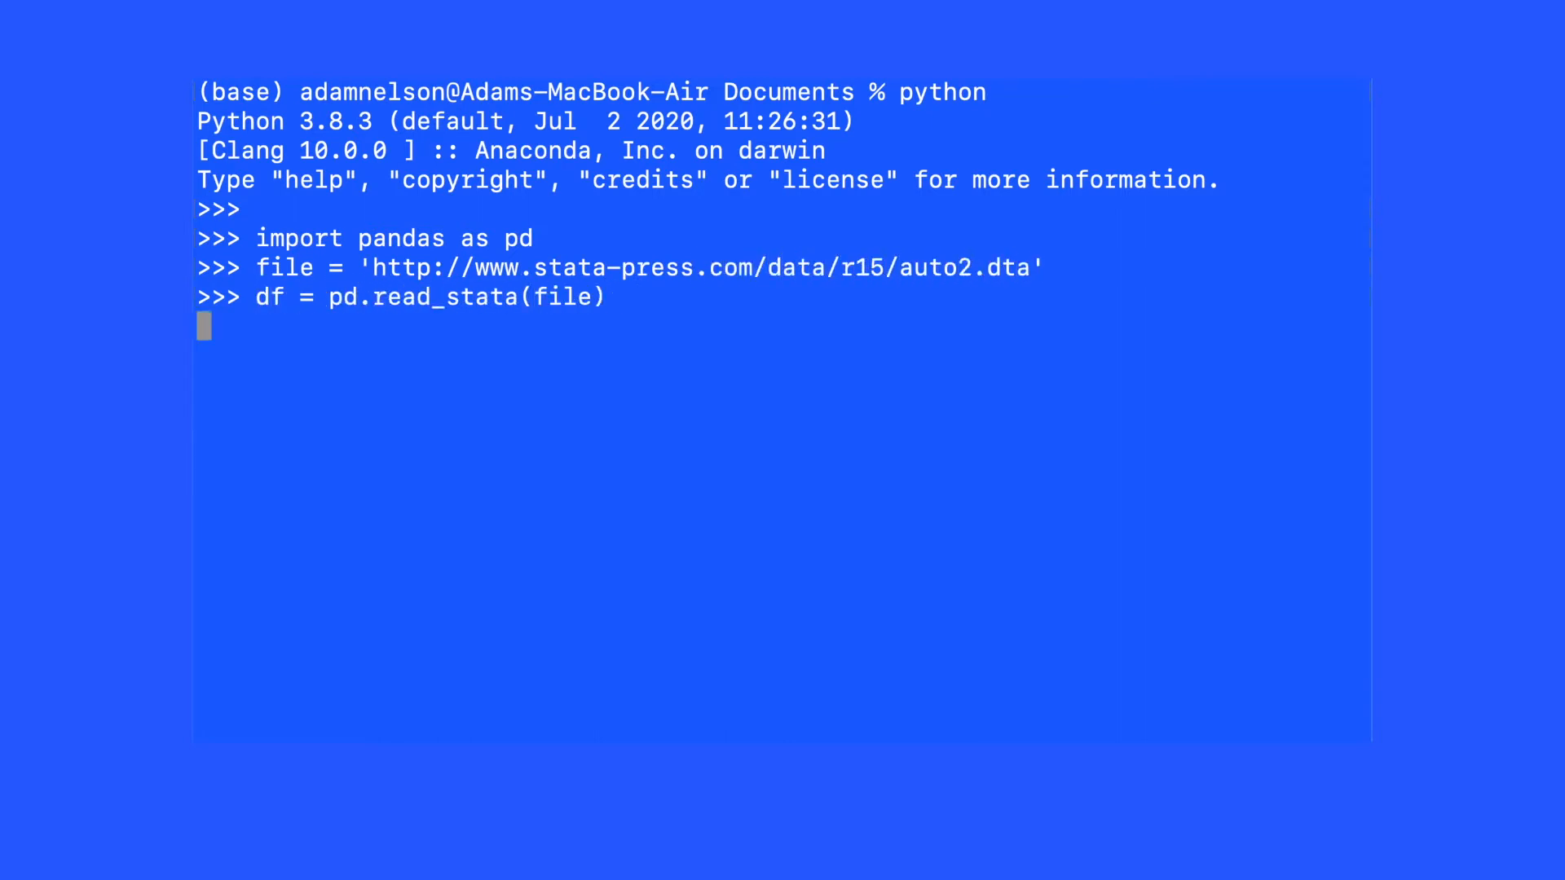
type("import pyreadstat")
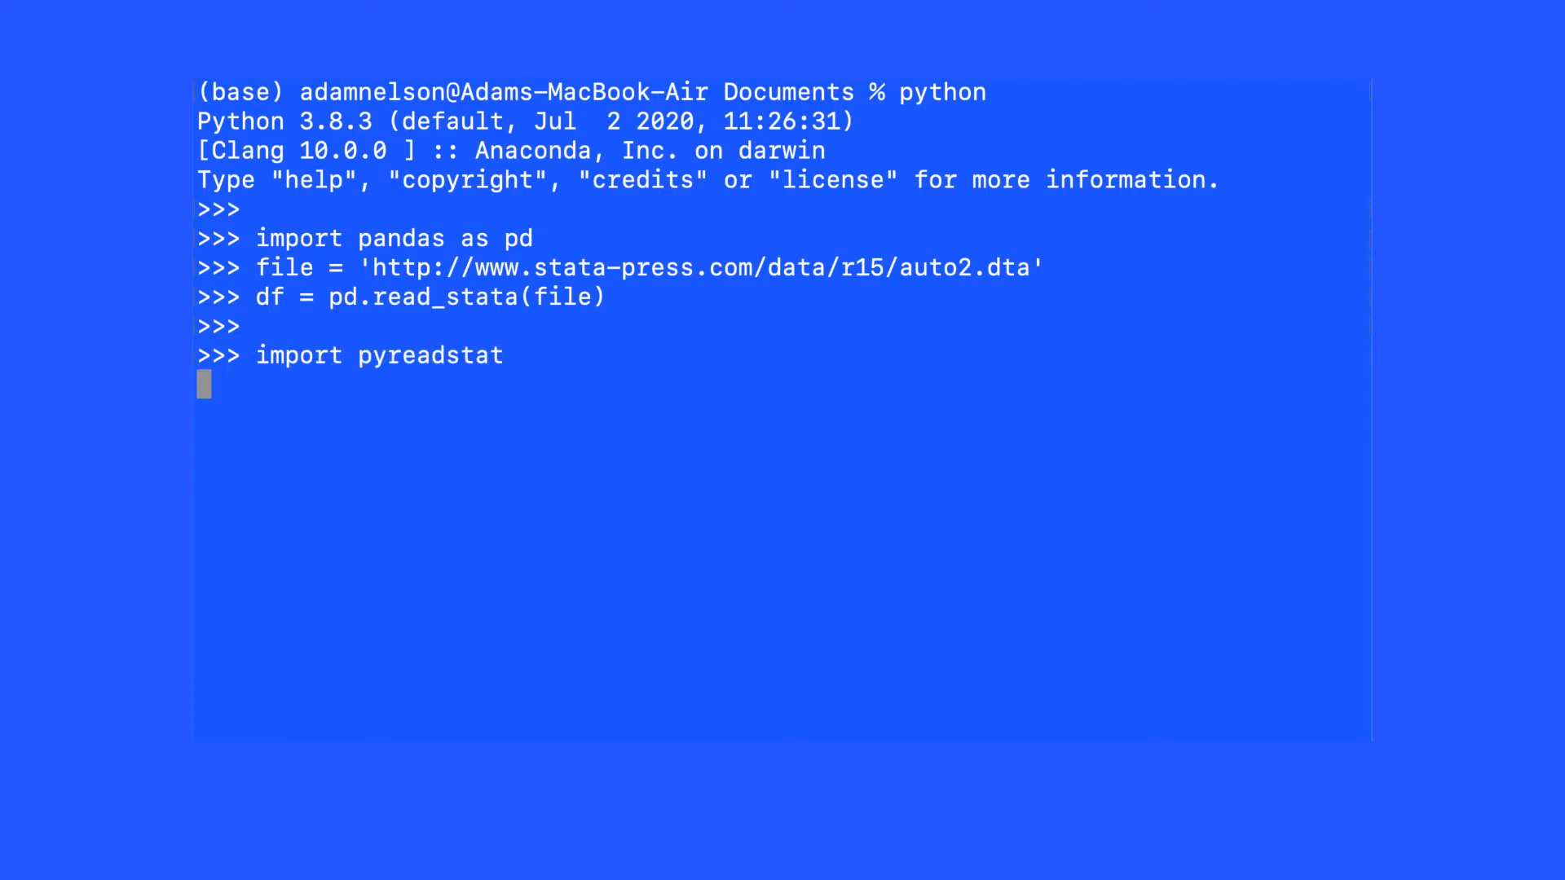
type("pyreadstat.write")
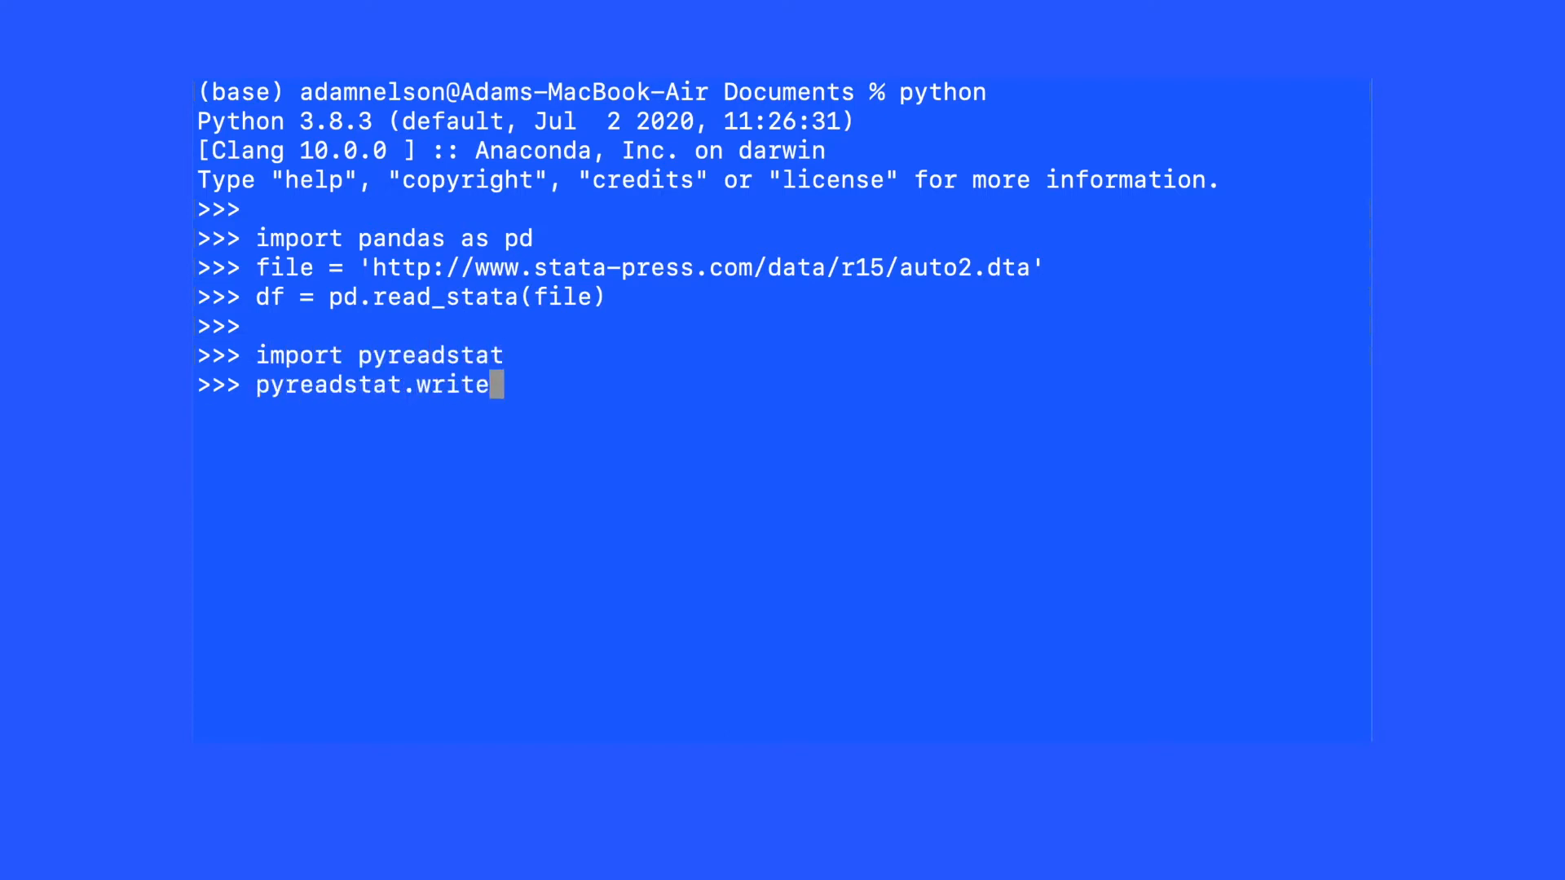
type("_sav(df[['make',")
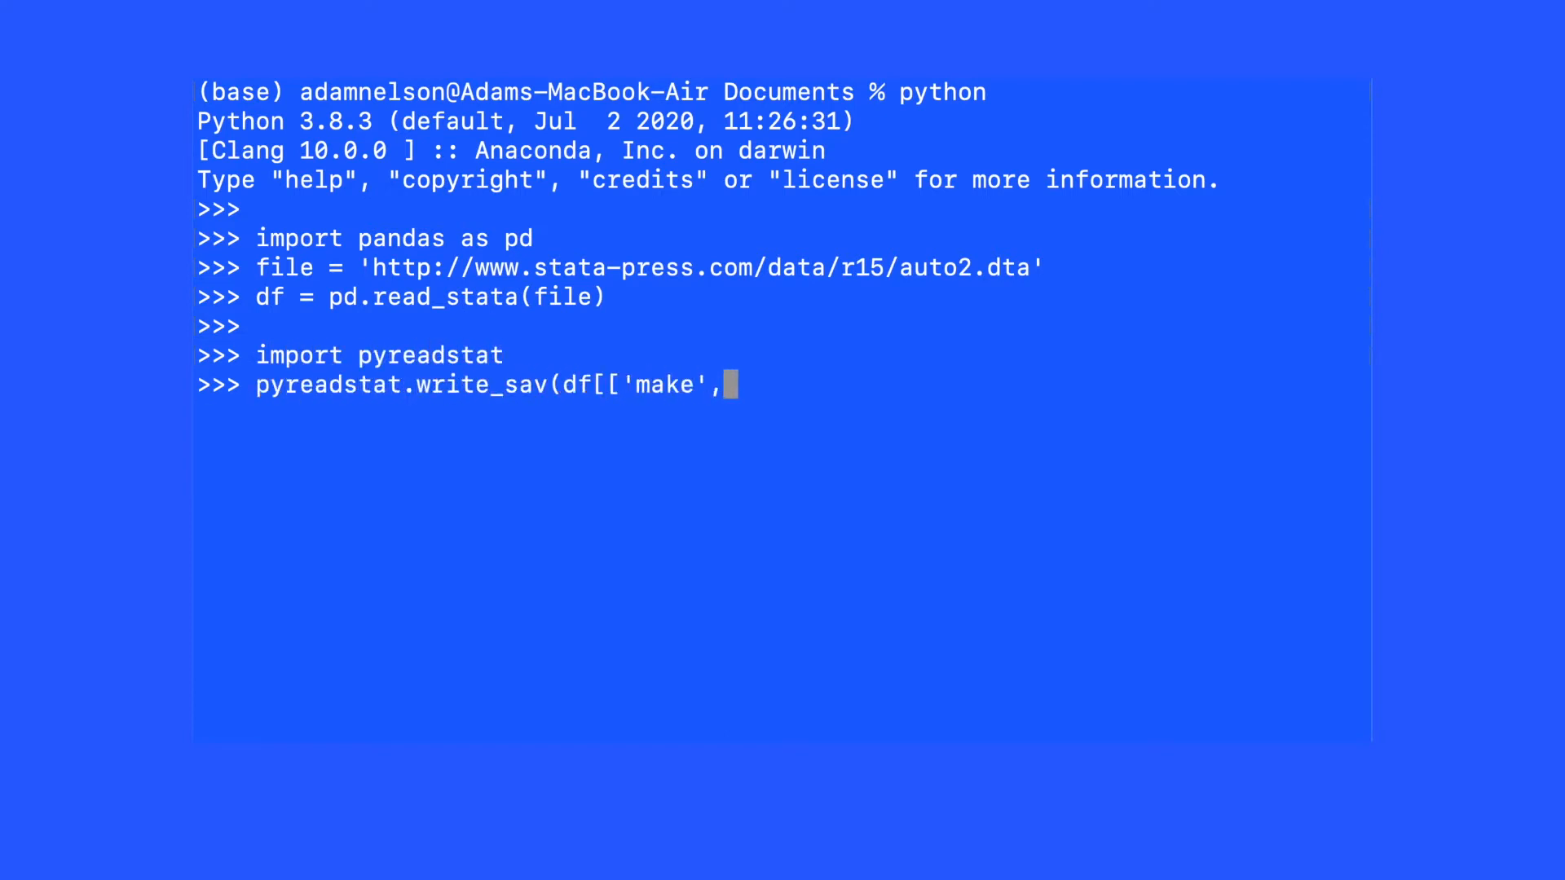
type("'mpg','price','weight']], 'auto")
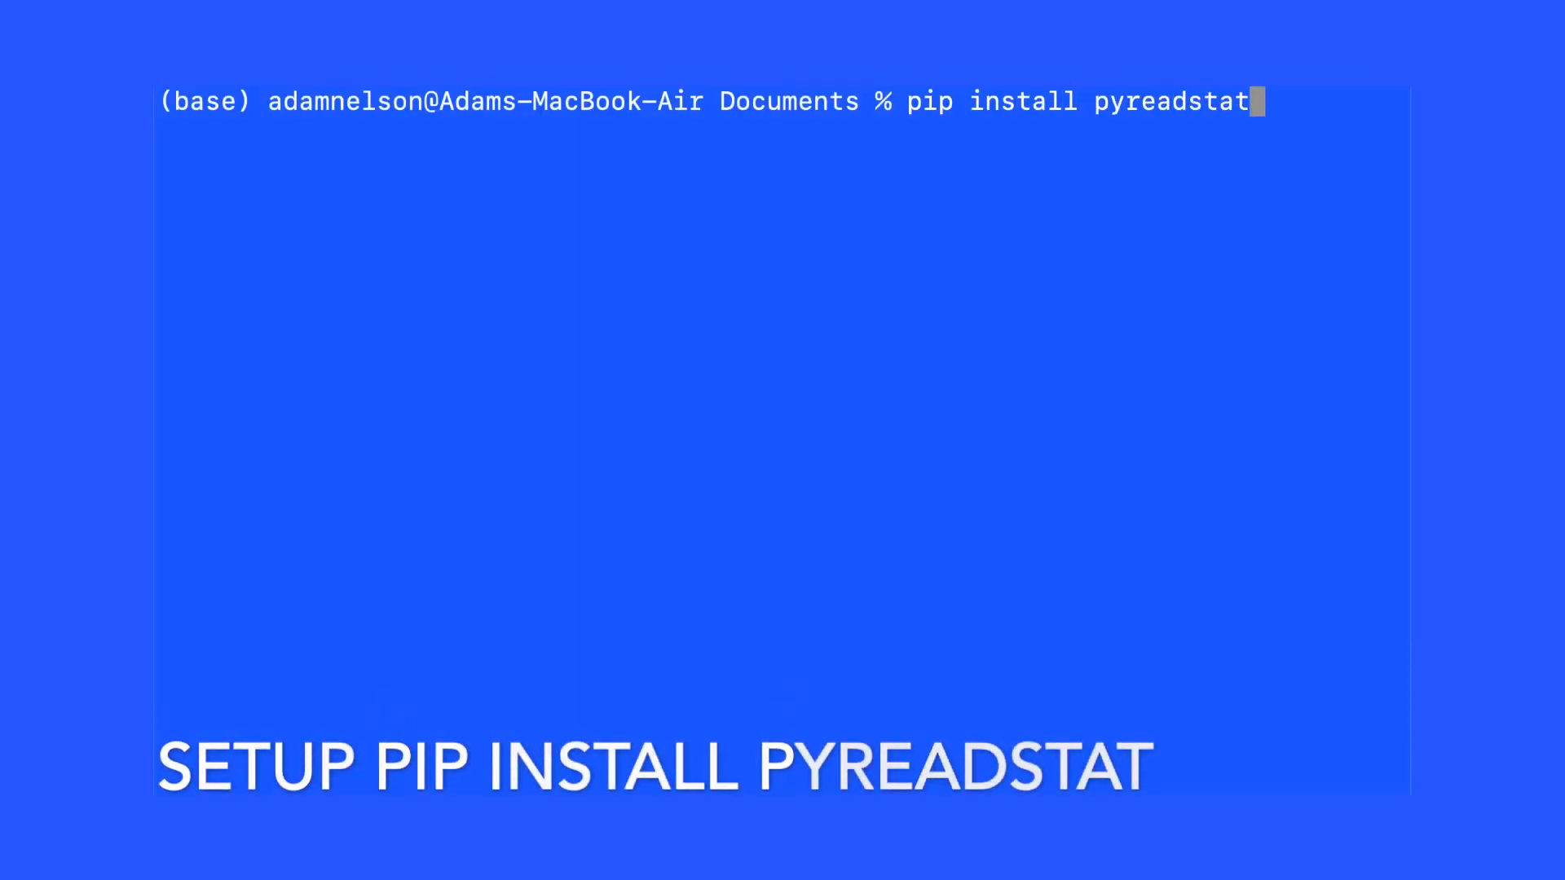
Step: Run pip install pyreadstat at the shell prompt
key("Return")
type("impo")
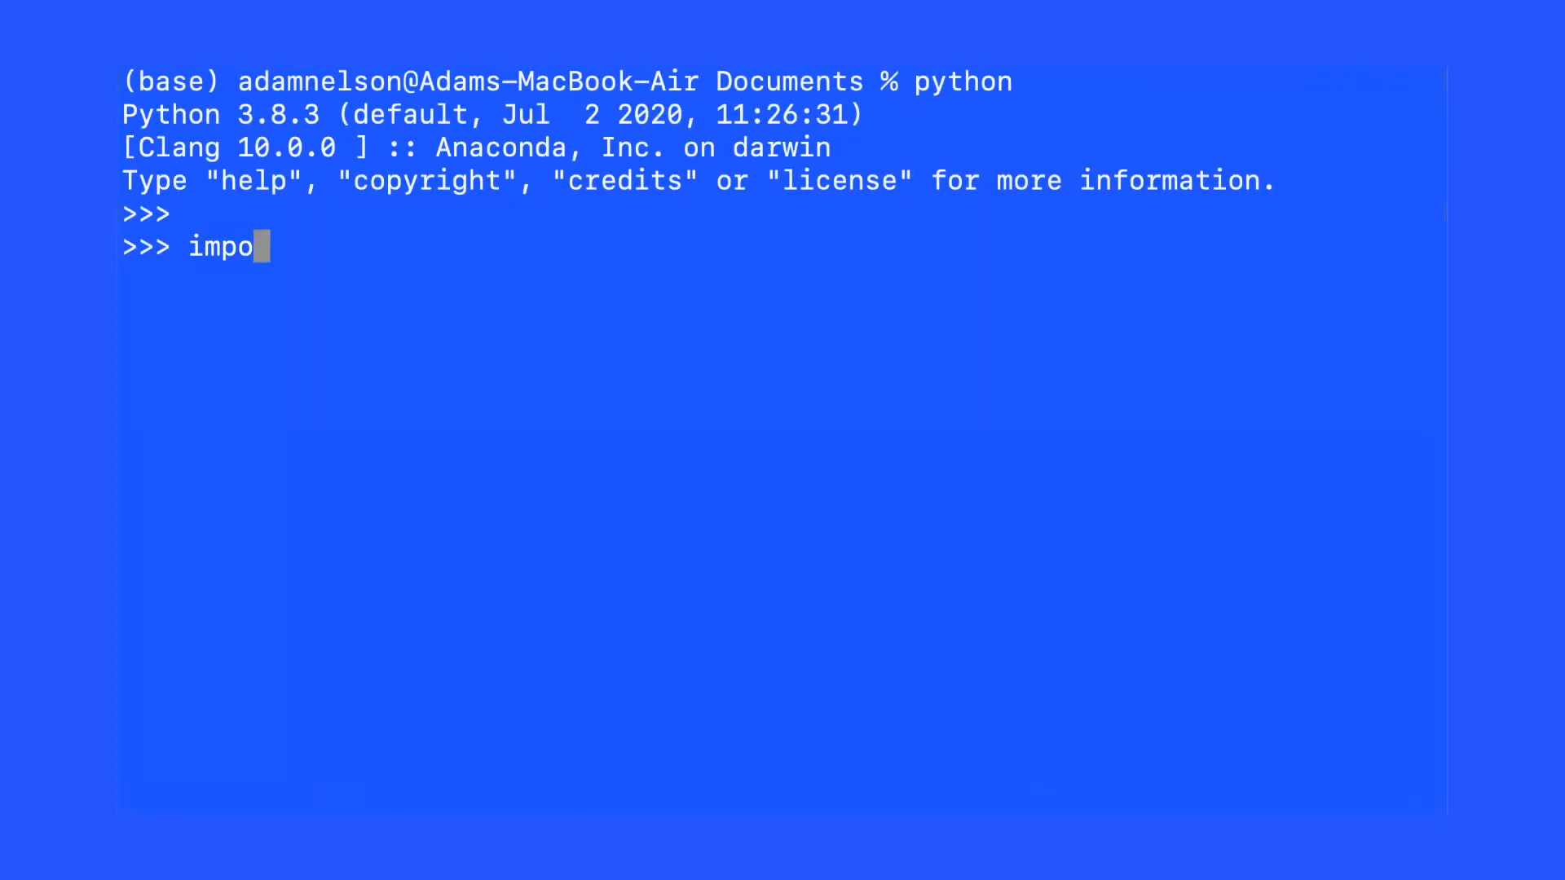
Step: Import pandas as pd and read auto2.dta from stata-press.com/data/r15 into df
type("rt pandas as pd")
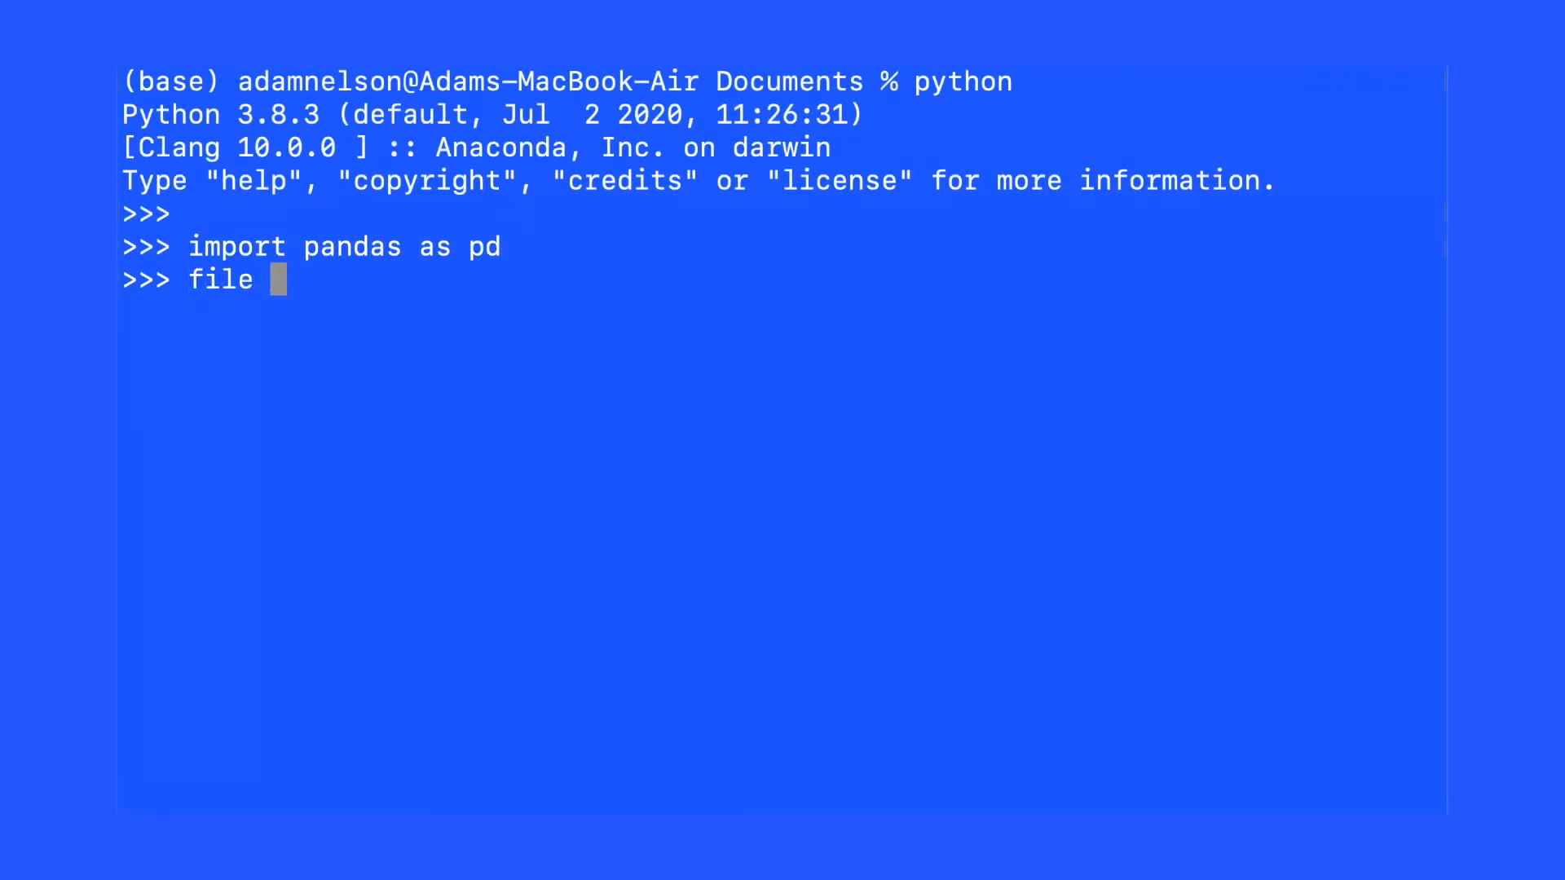
type("= http://www.stat")
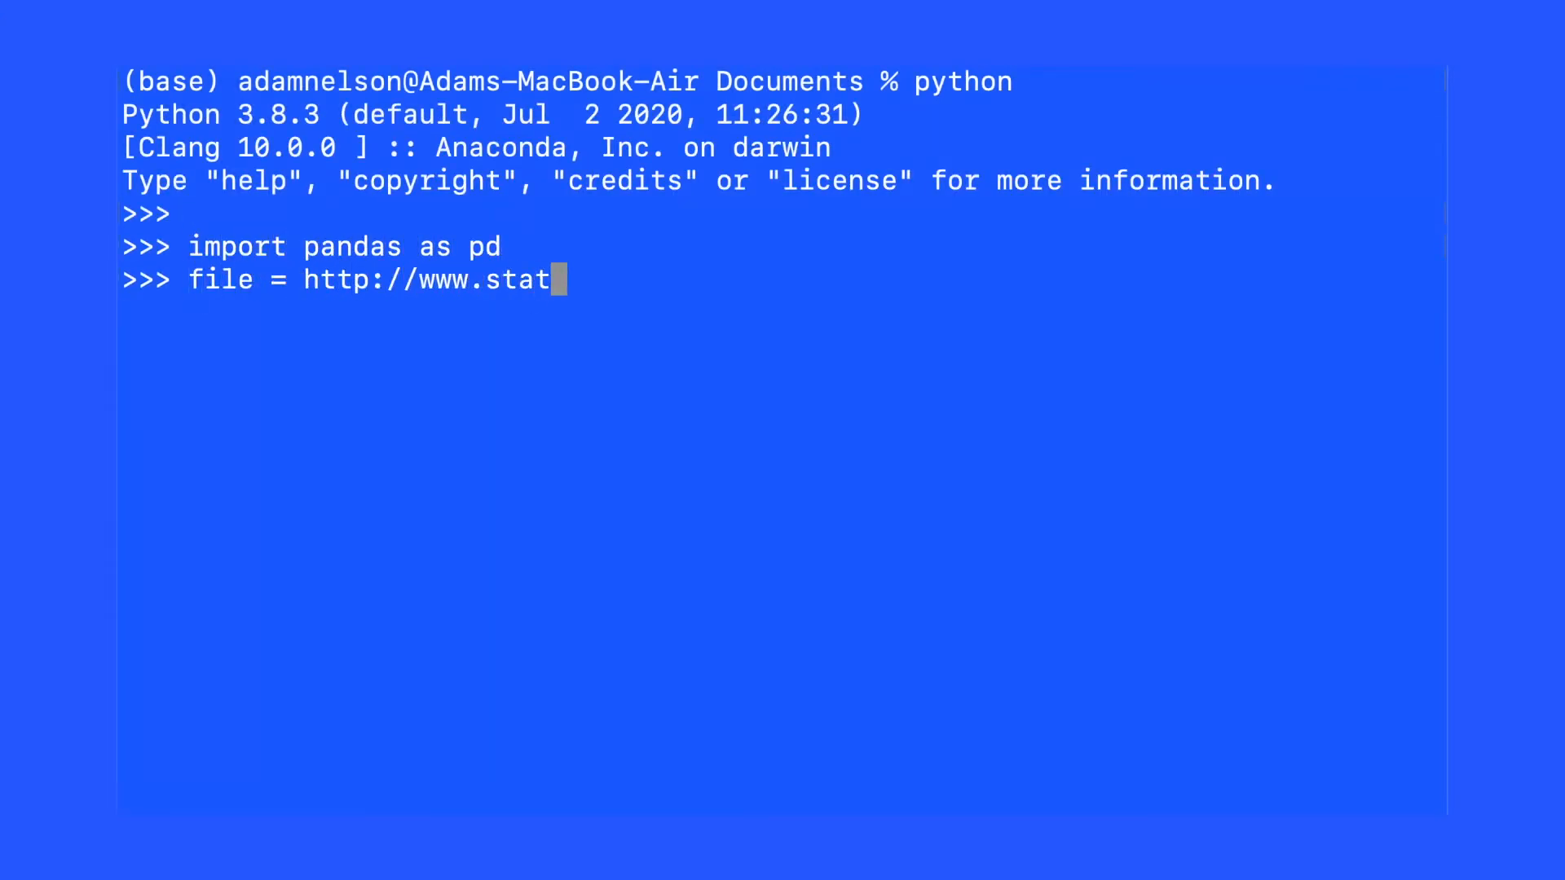
type("a-press")
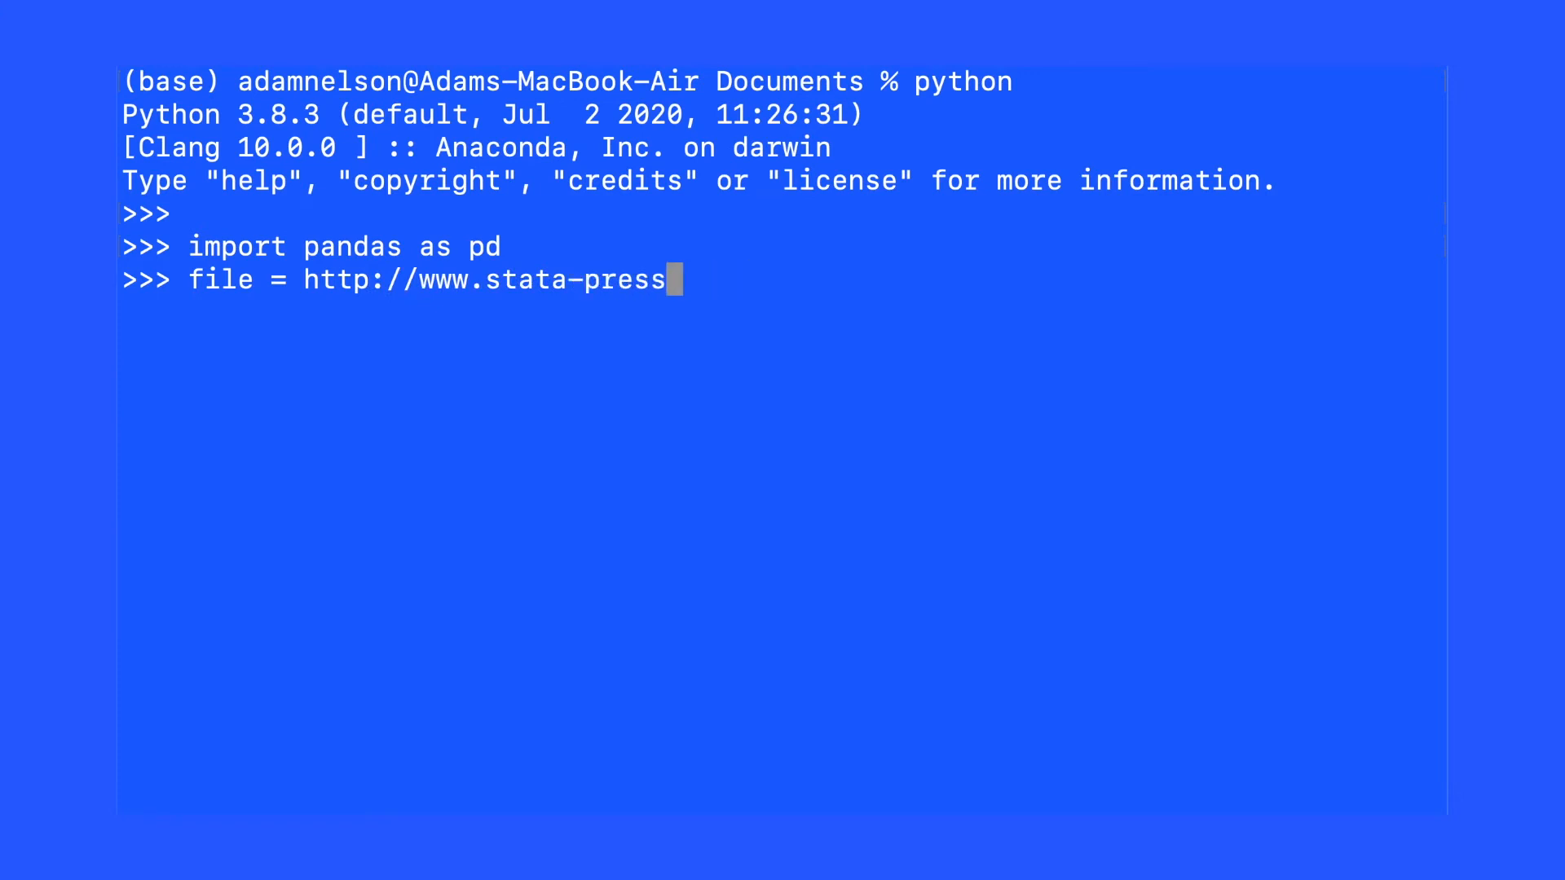
type(".com/data/r15/")
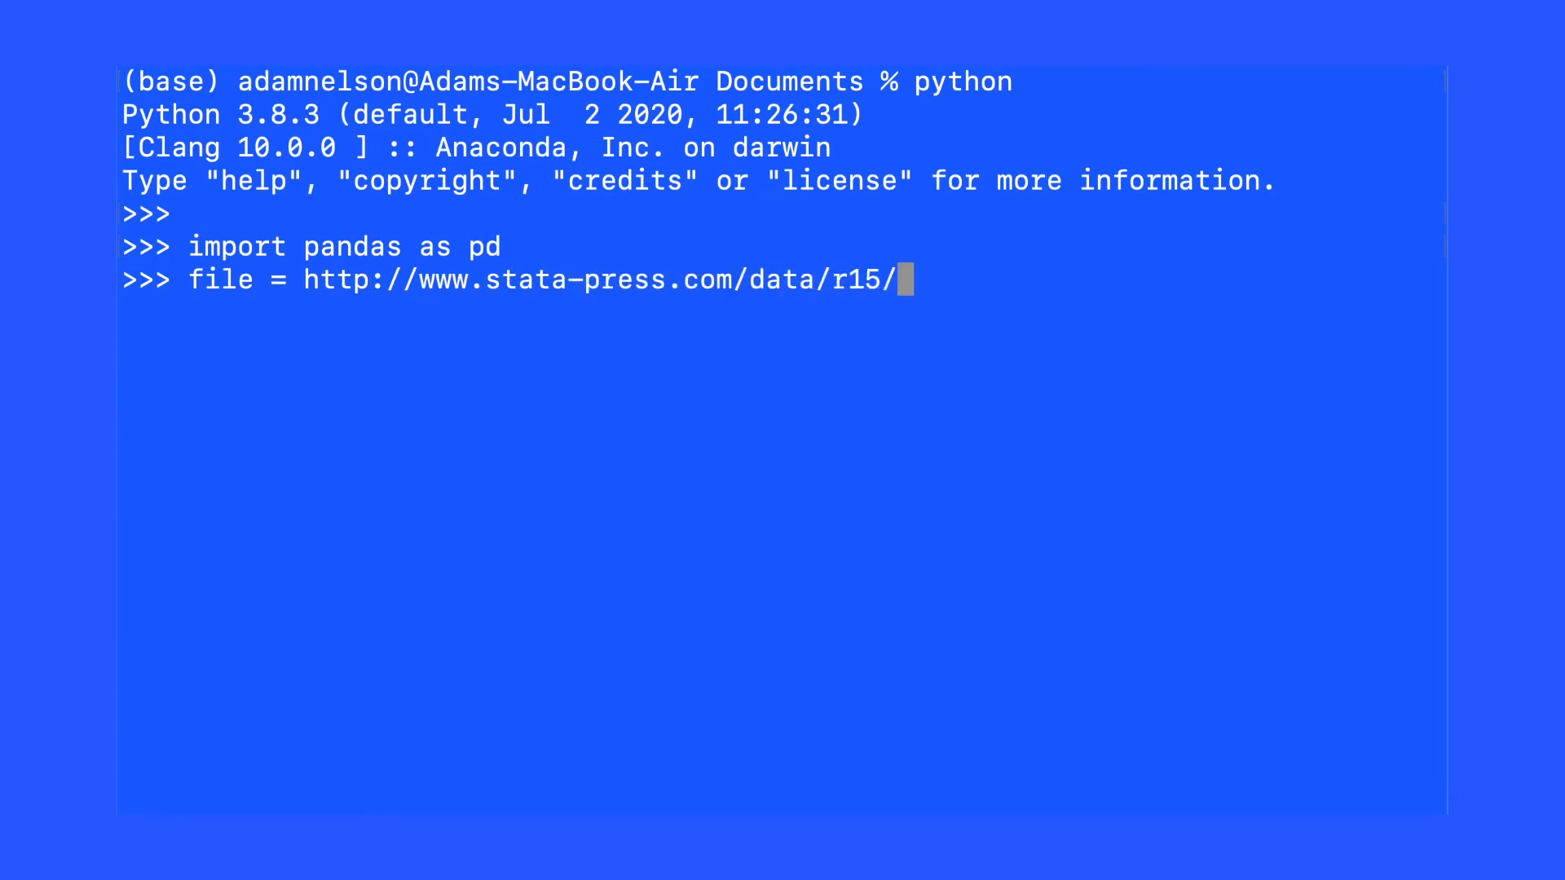
type("auto2.dta'")
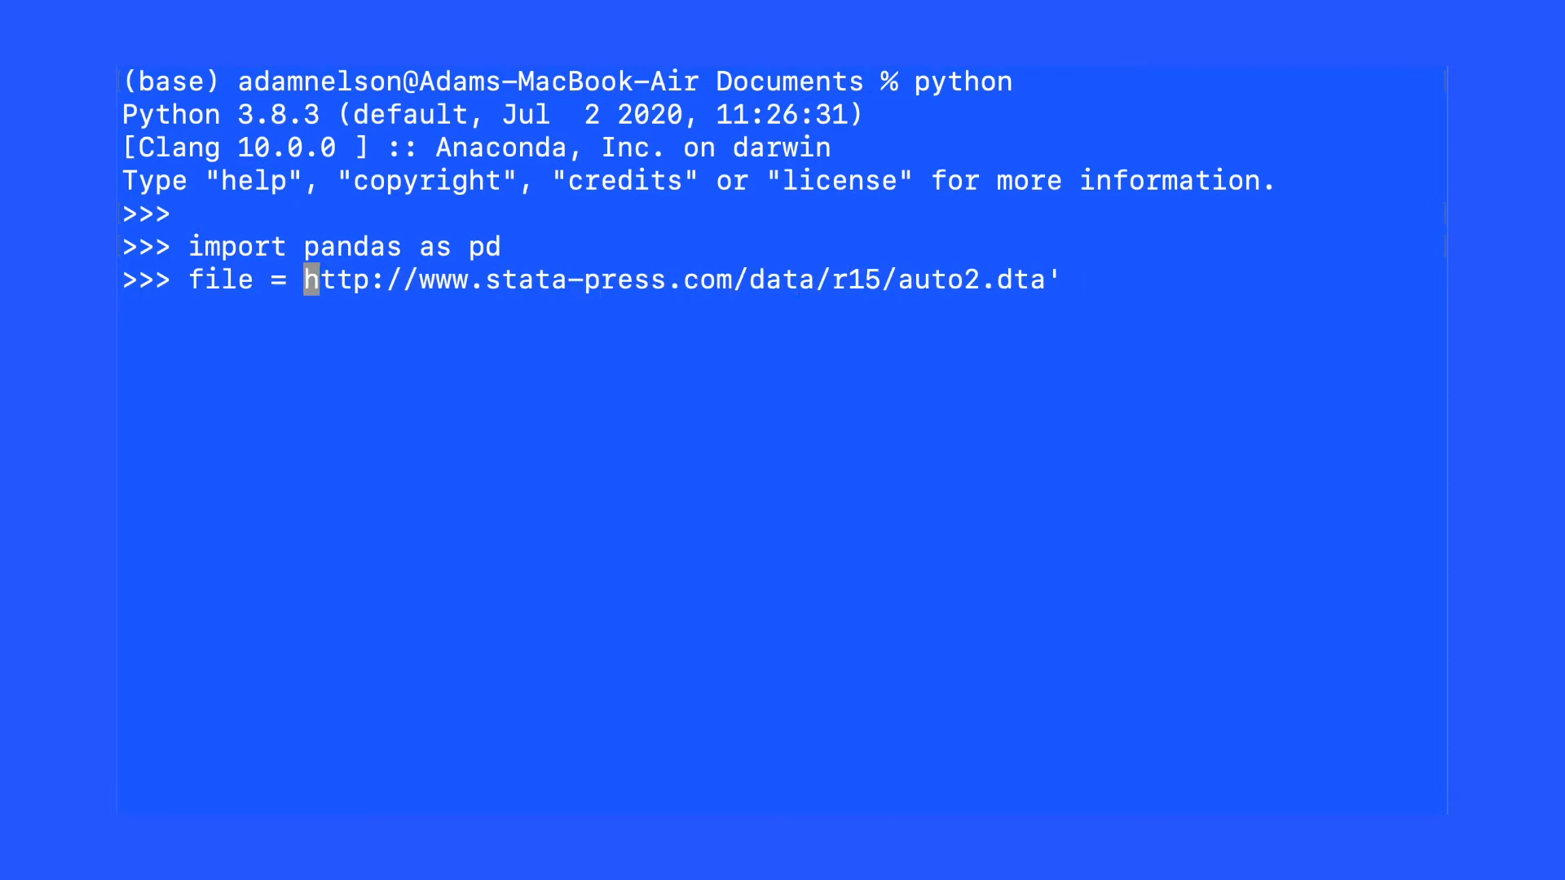
type("df = pd.read_stata(file)")
type("cat = pd.io")
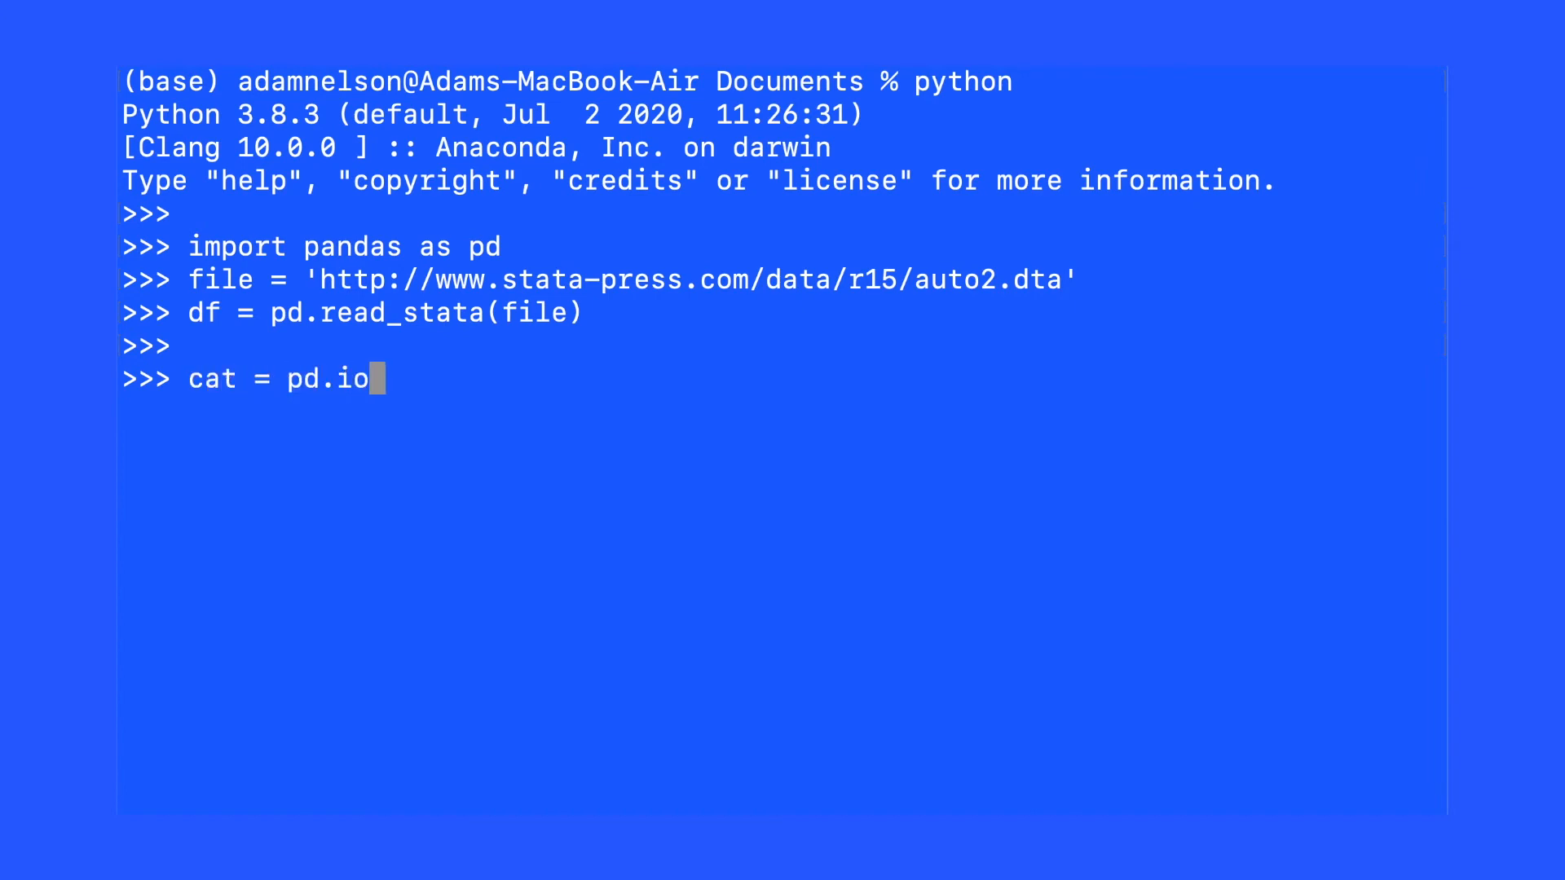
Step: Get the StataReader variable labels and print each variable name beside its label
type(".stata.StataReader(file).variable_labels(")
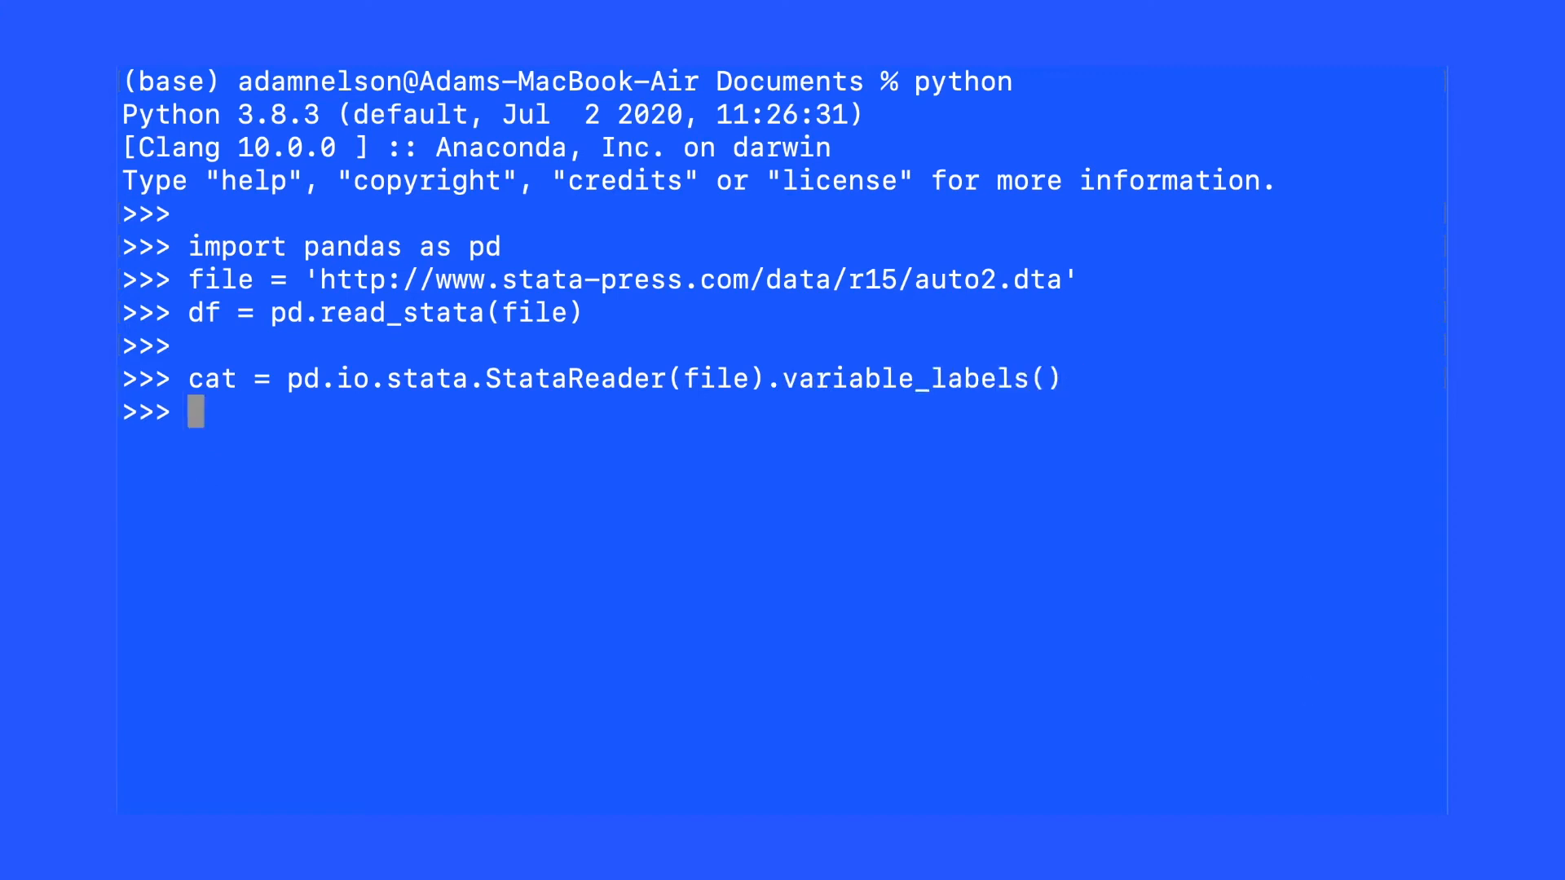
type("for v, d in")
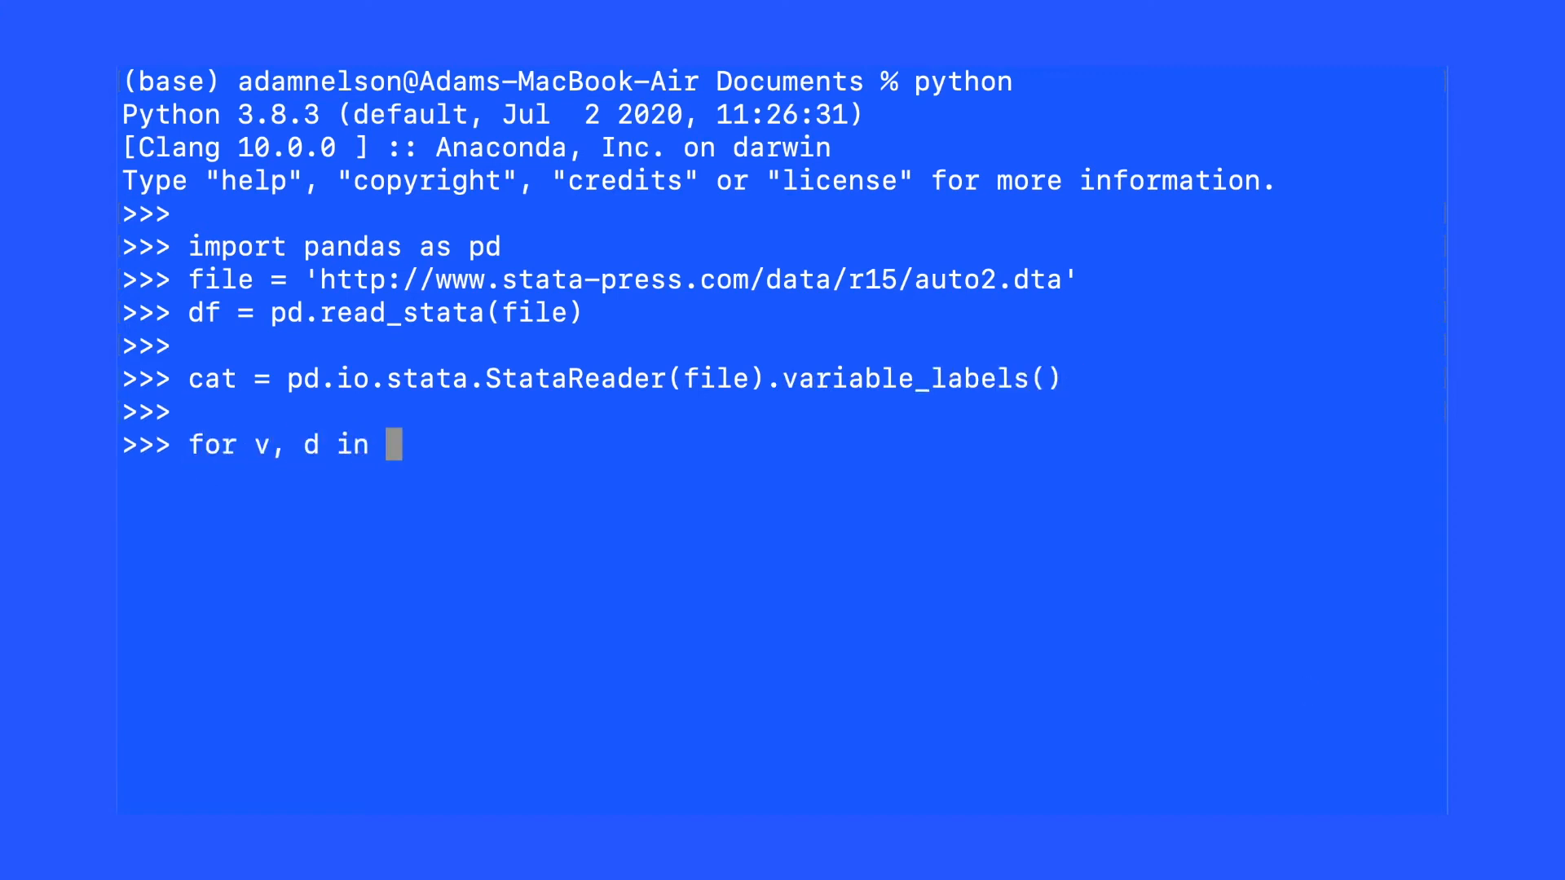
type("cat.items():")
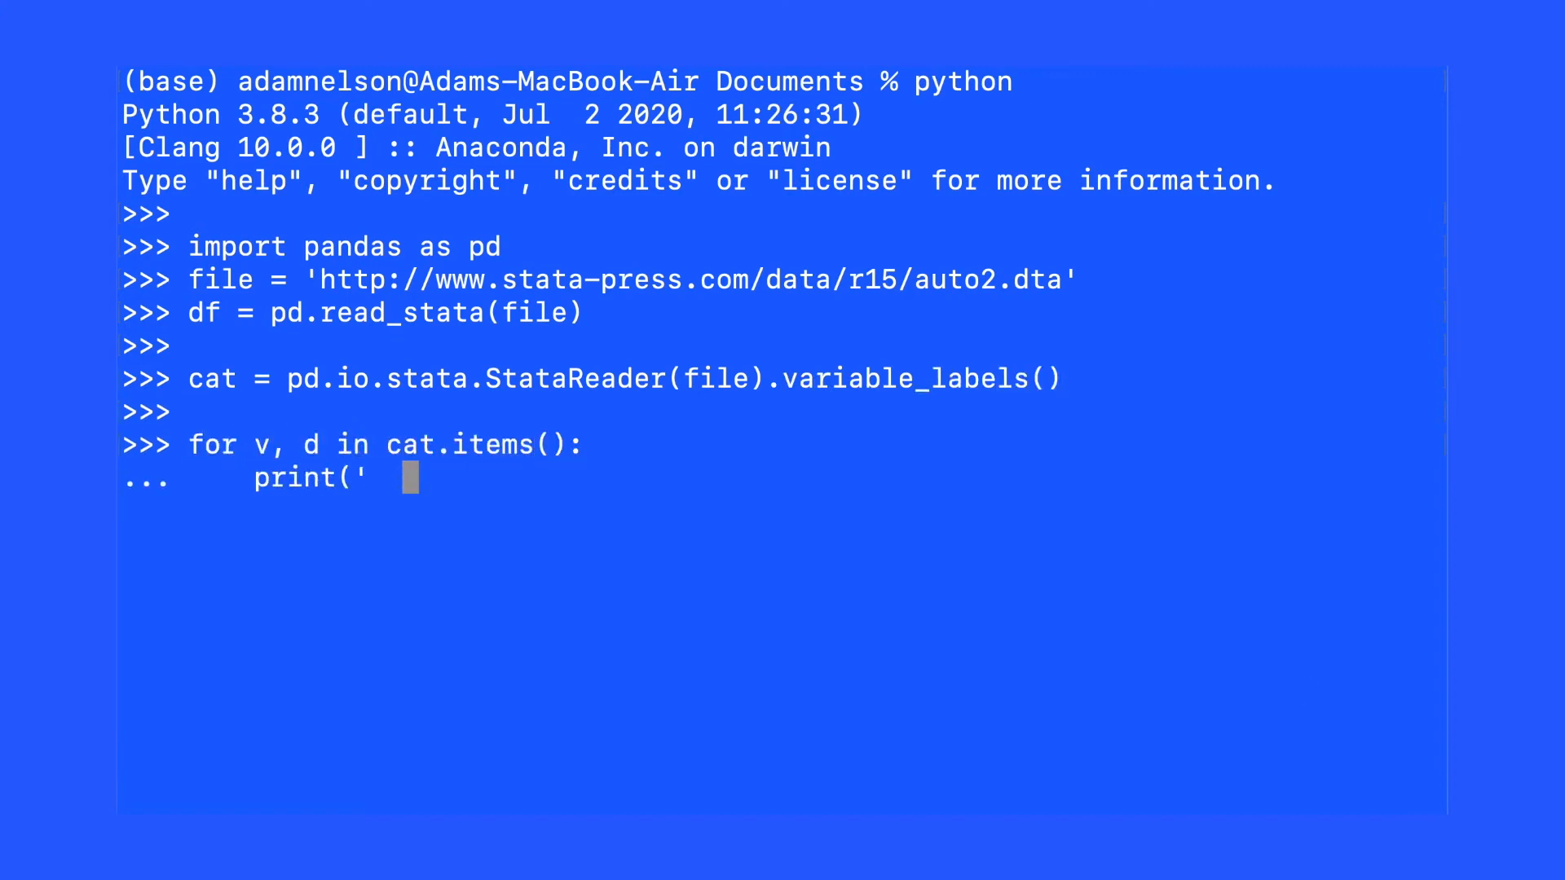
type("{:<15s} :")
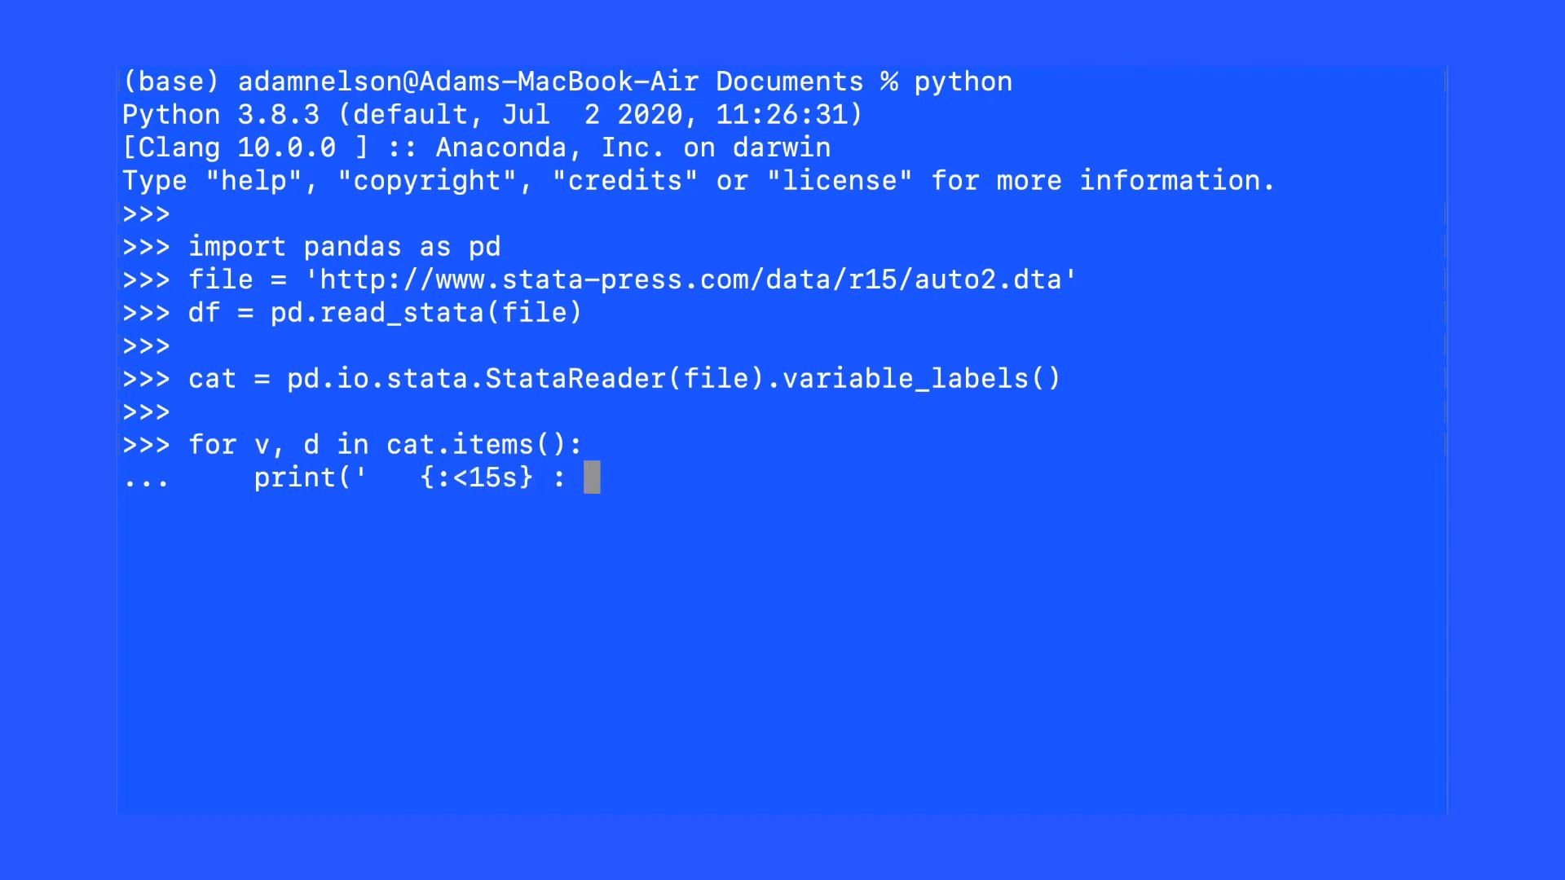
key("Return")
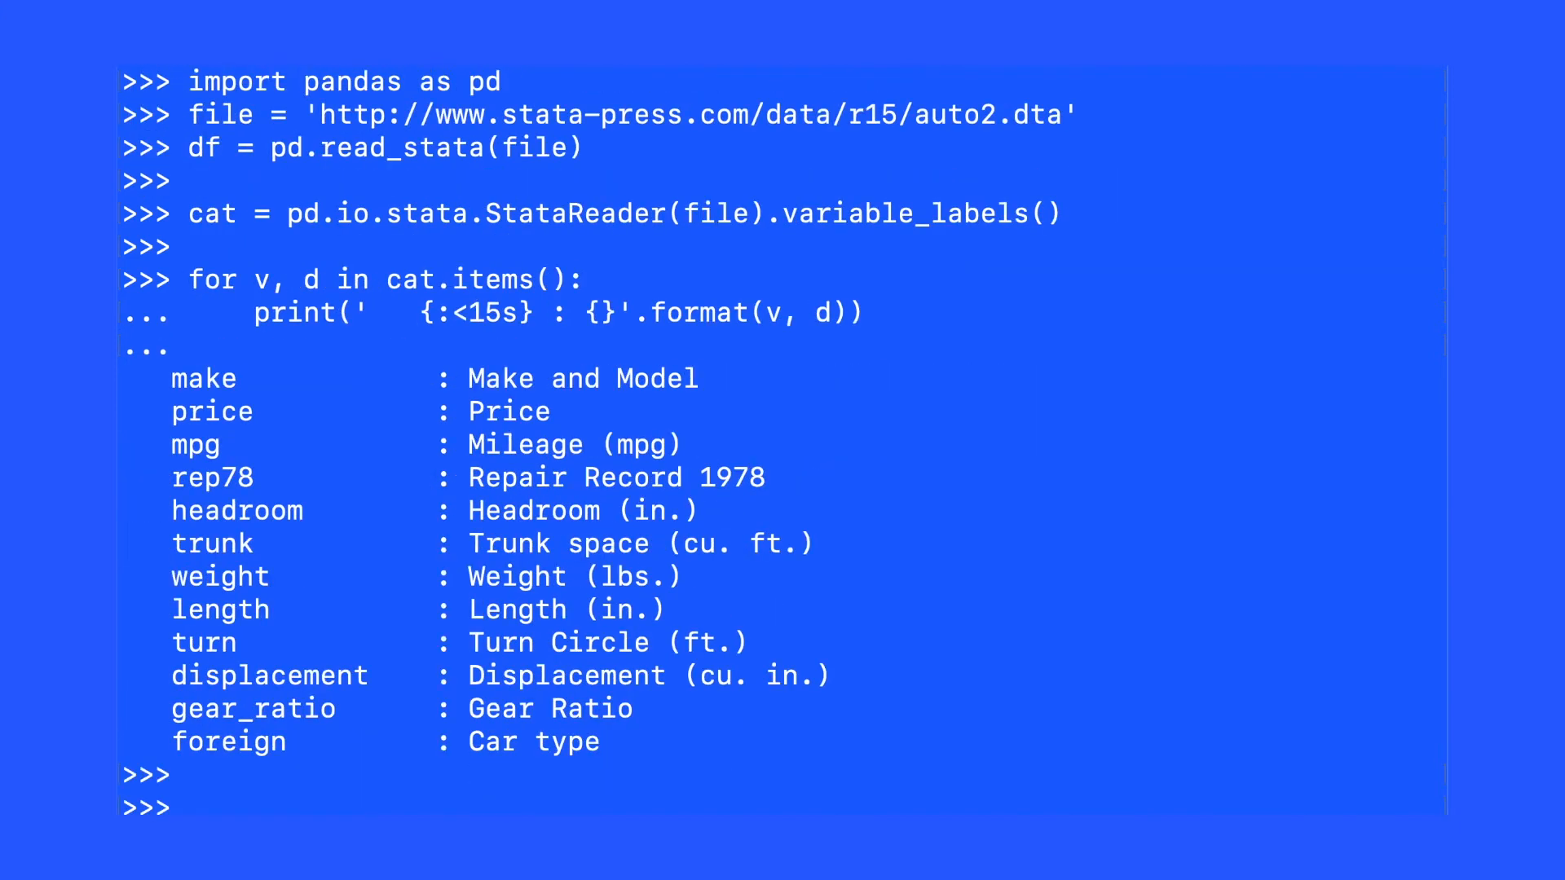
Step: Build a DataFrame with 'Varname' and 'Descriptions' columns from the label dictionary
type("cat = pd.DataFr")
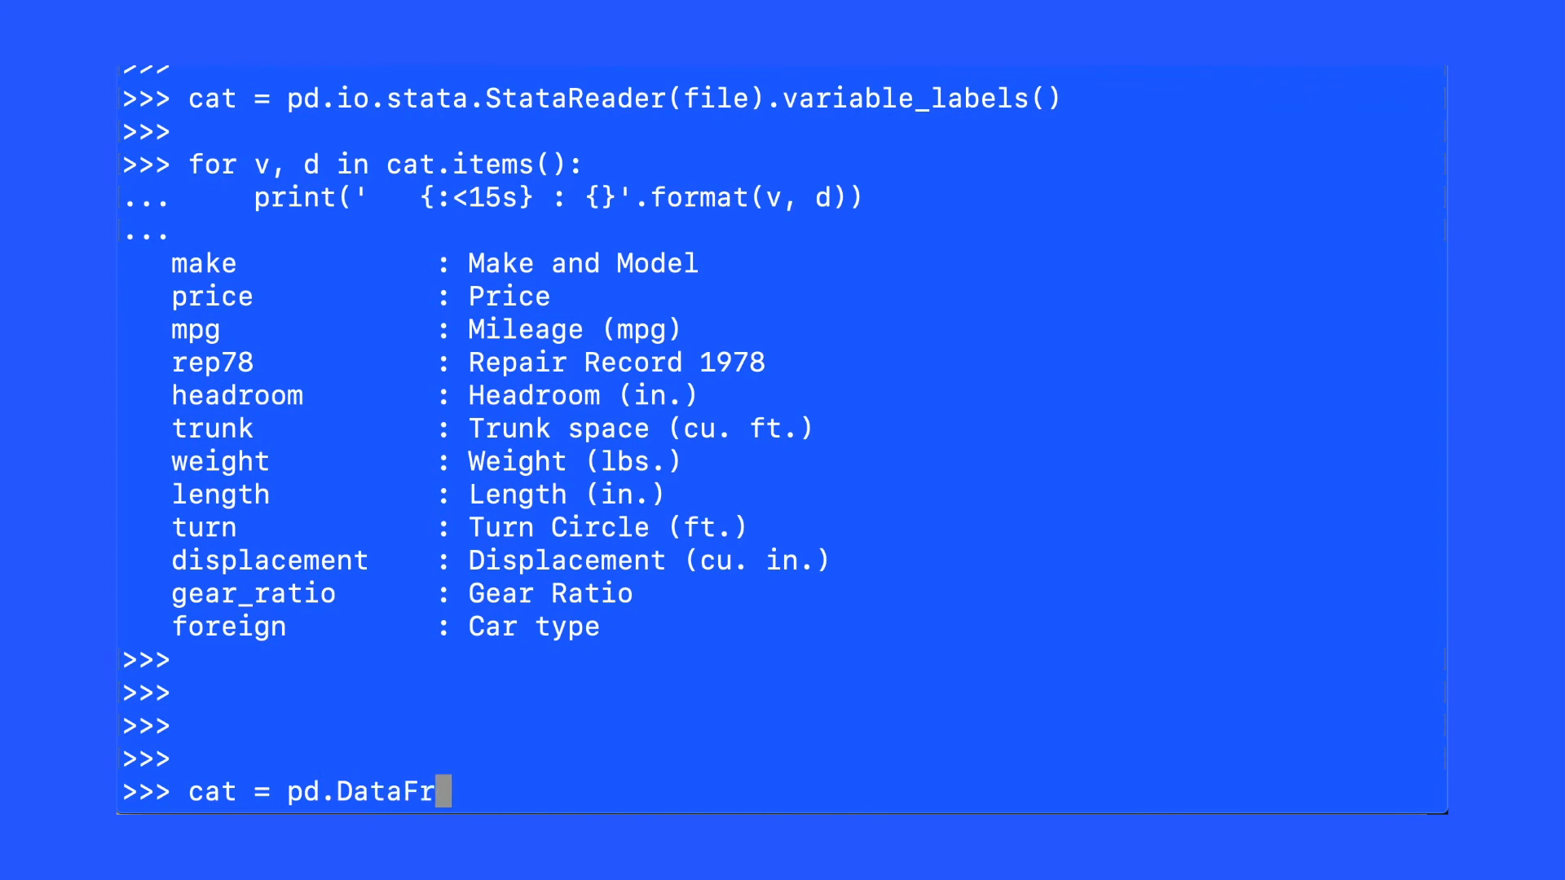
type("ame({'Varname'")
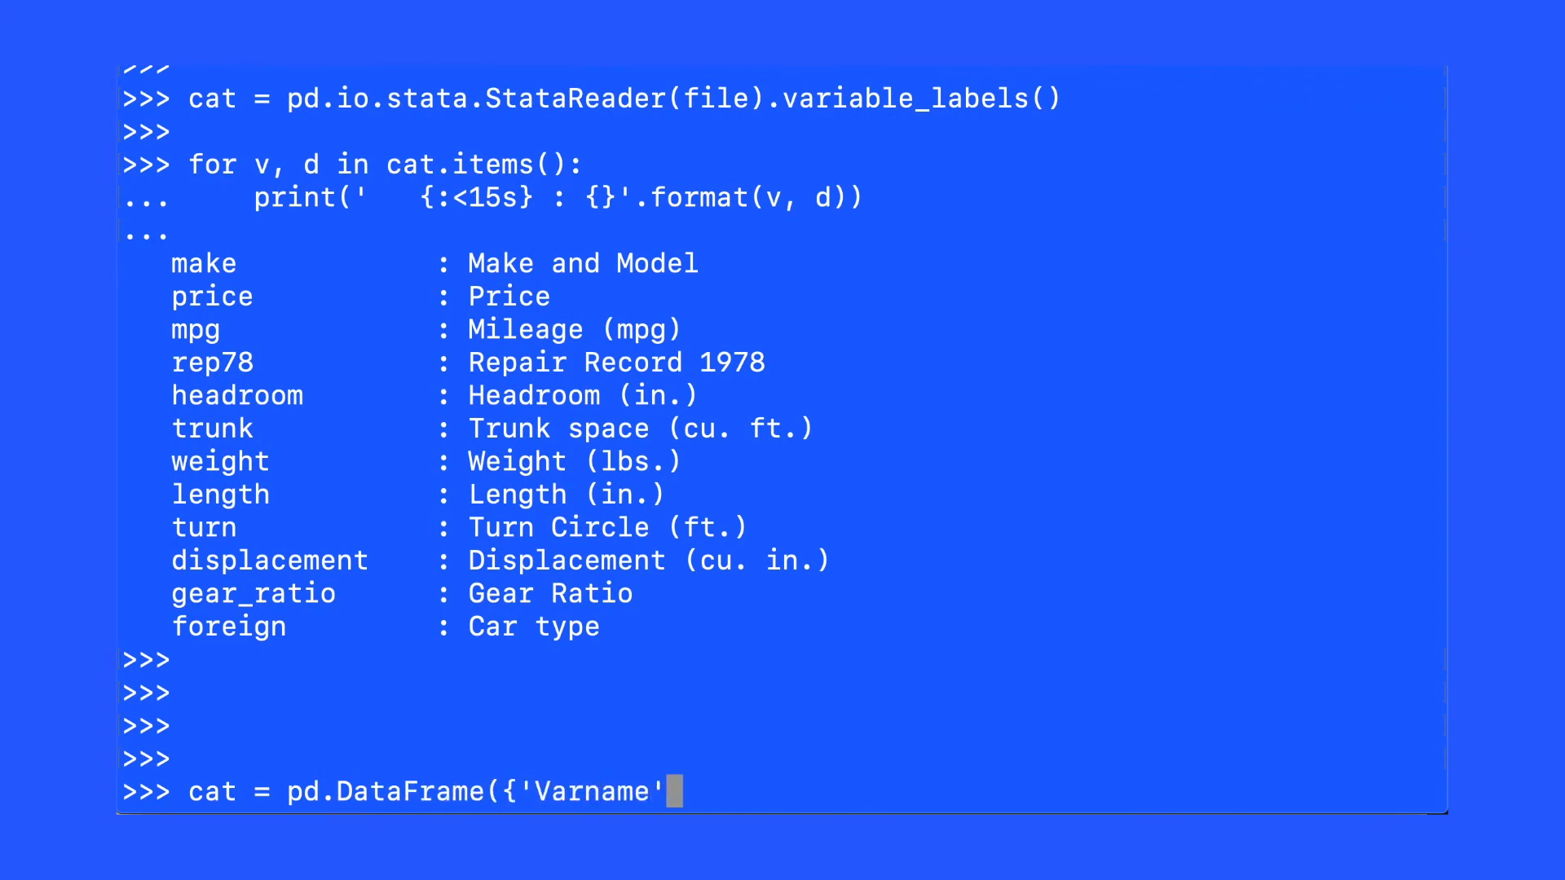
type(":list(cat.keys()),")
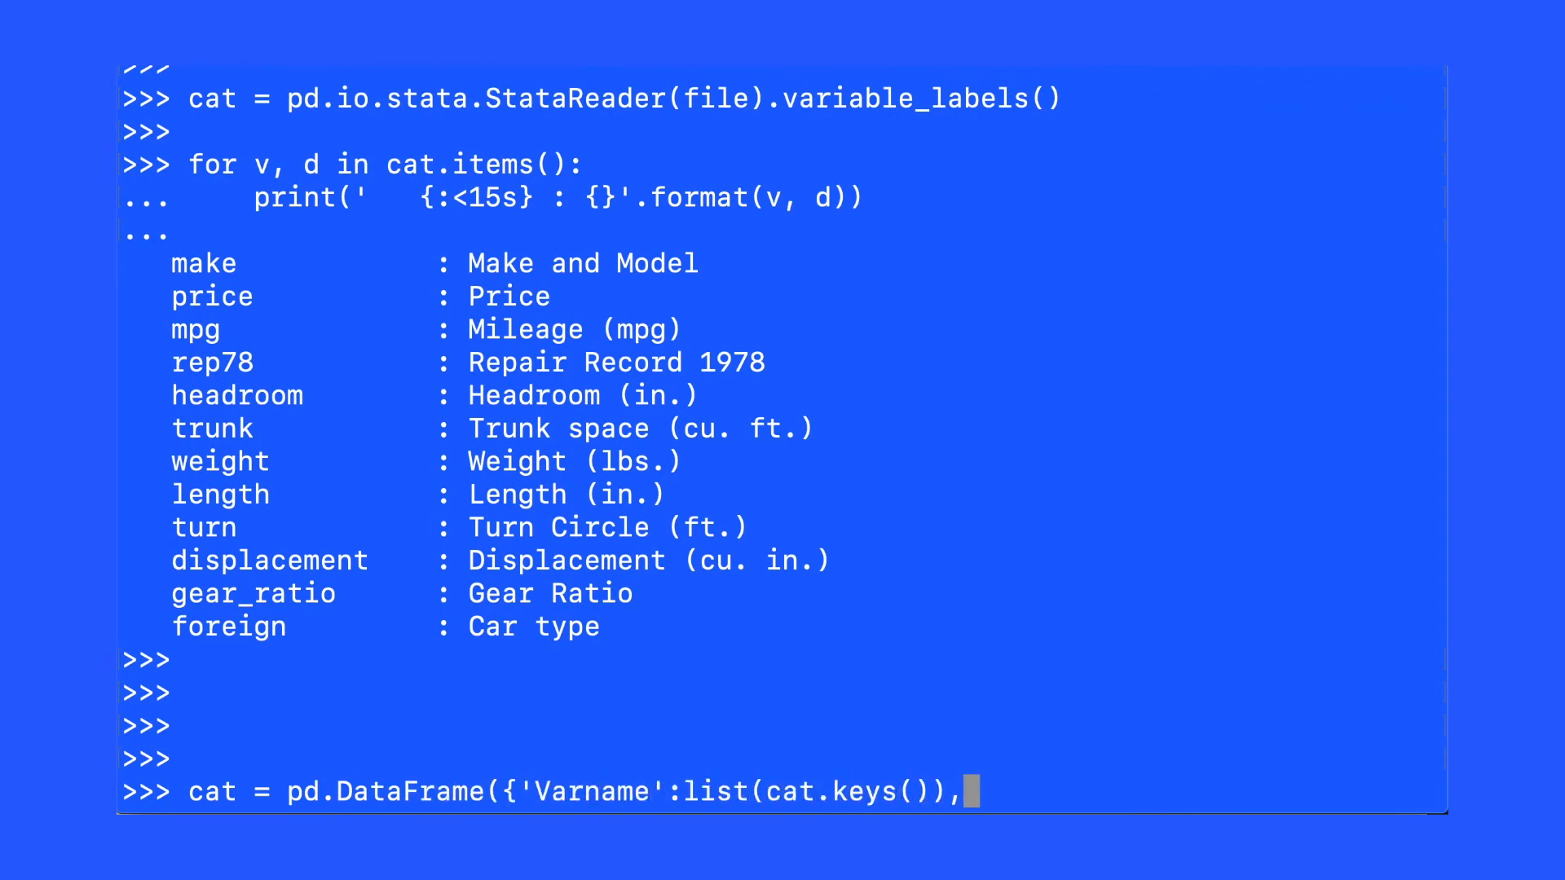
type("'Descriptions':list(cat.values(")
type("df.to_csv('auto.csv'")
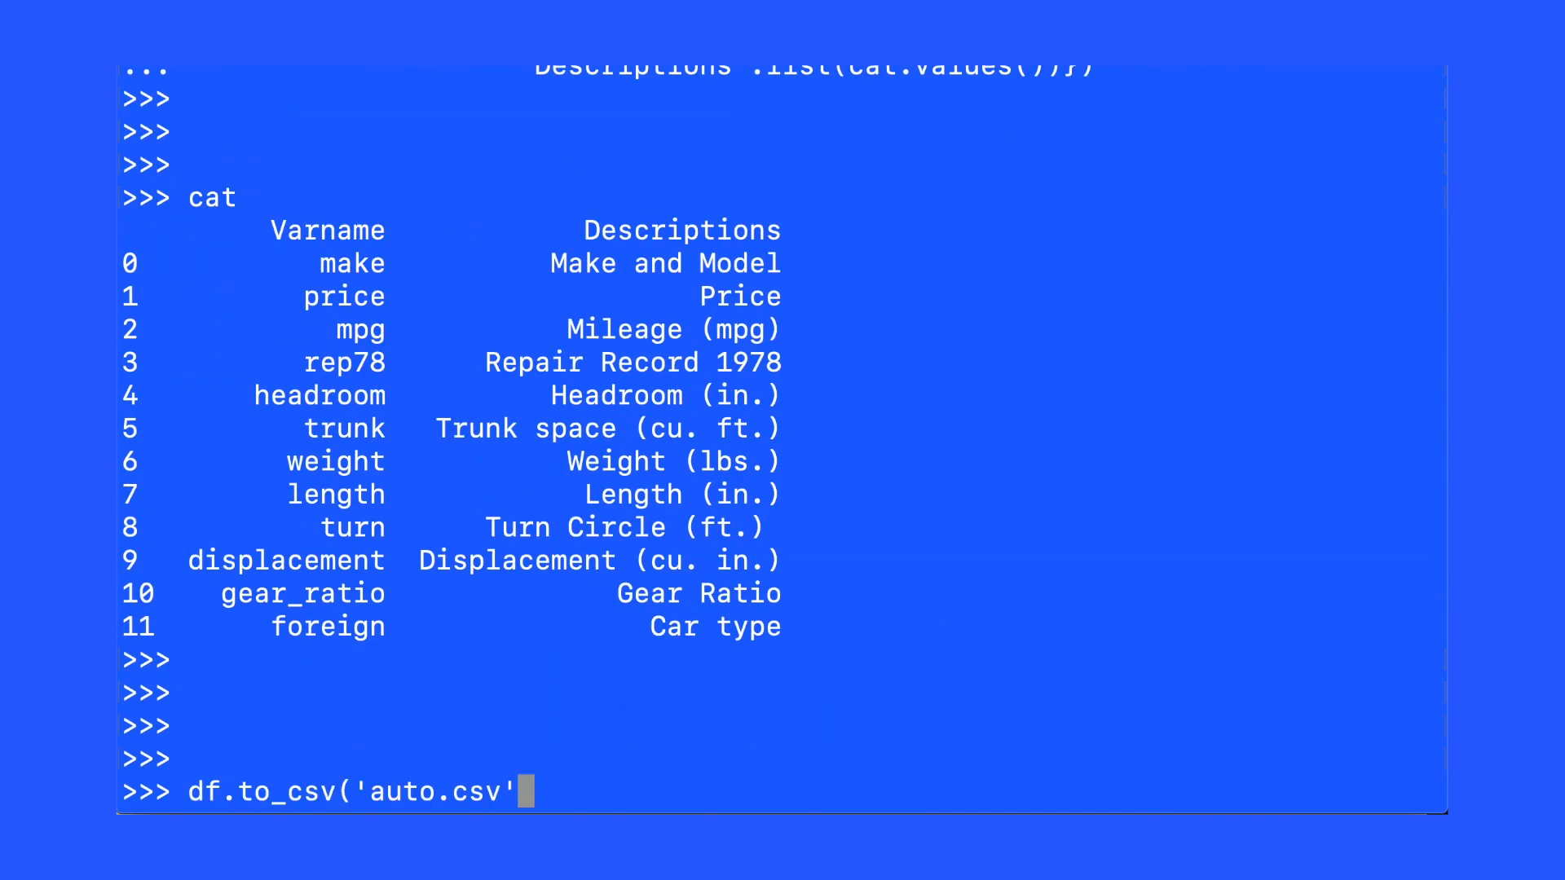
Step: Save df to auto.csv and write cat to auto_data_dictionary.csv
key("Return")
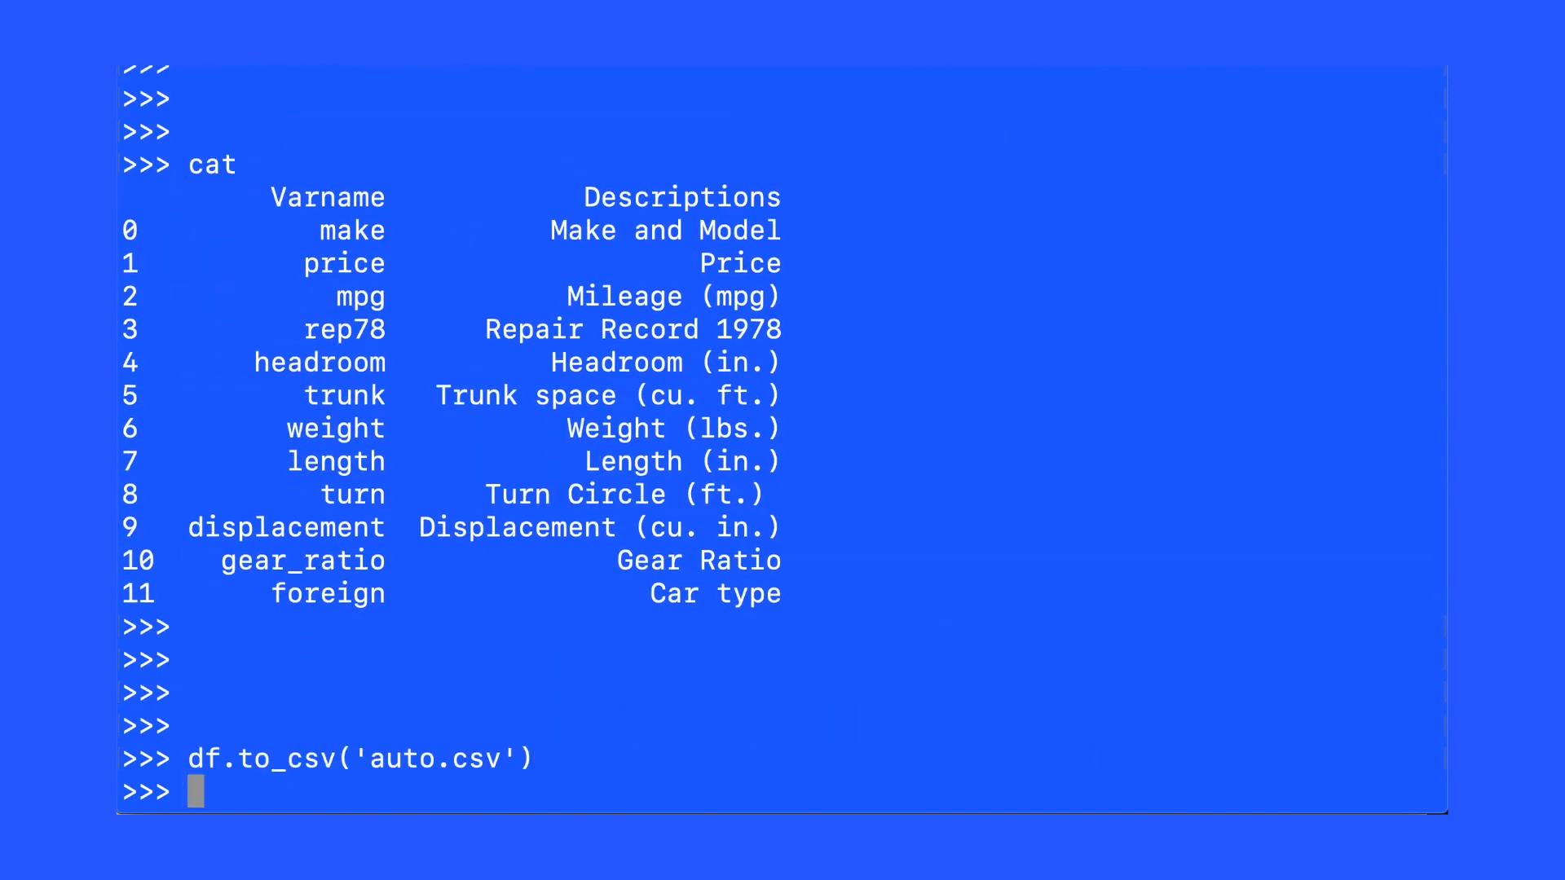
type("cat.to_csv")
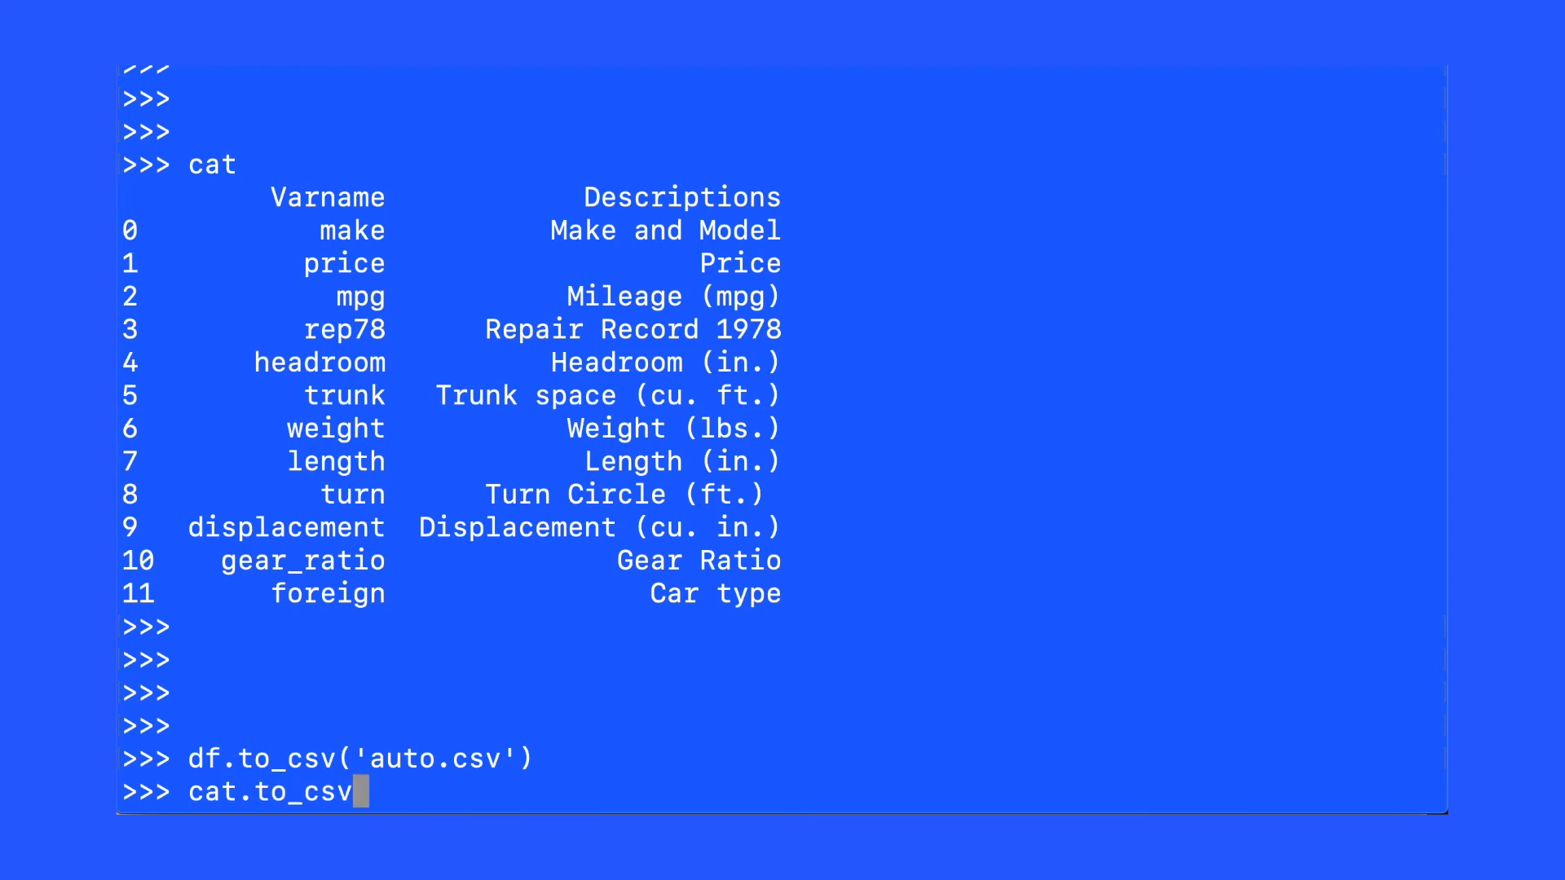
type("('au")
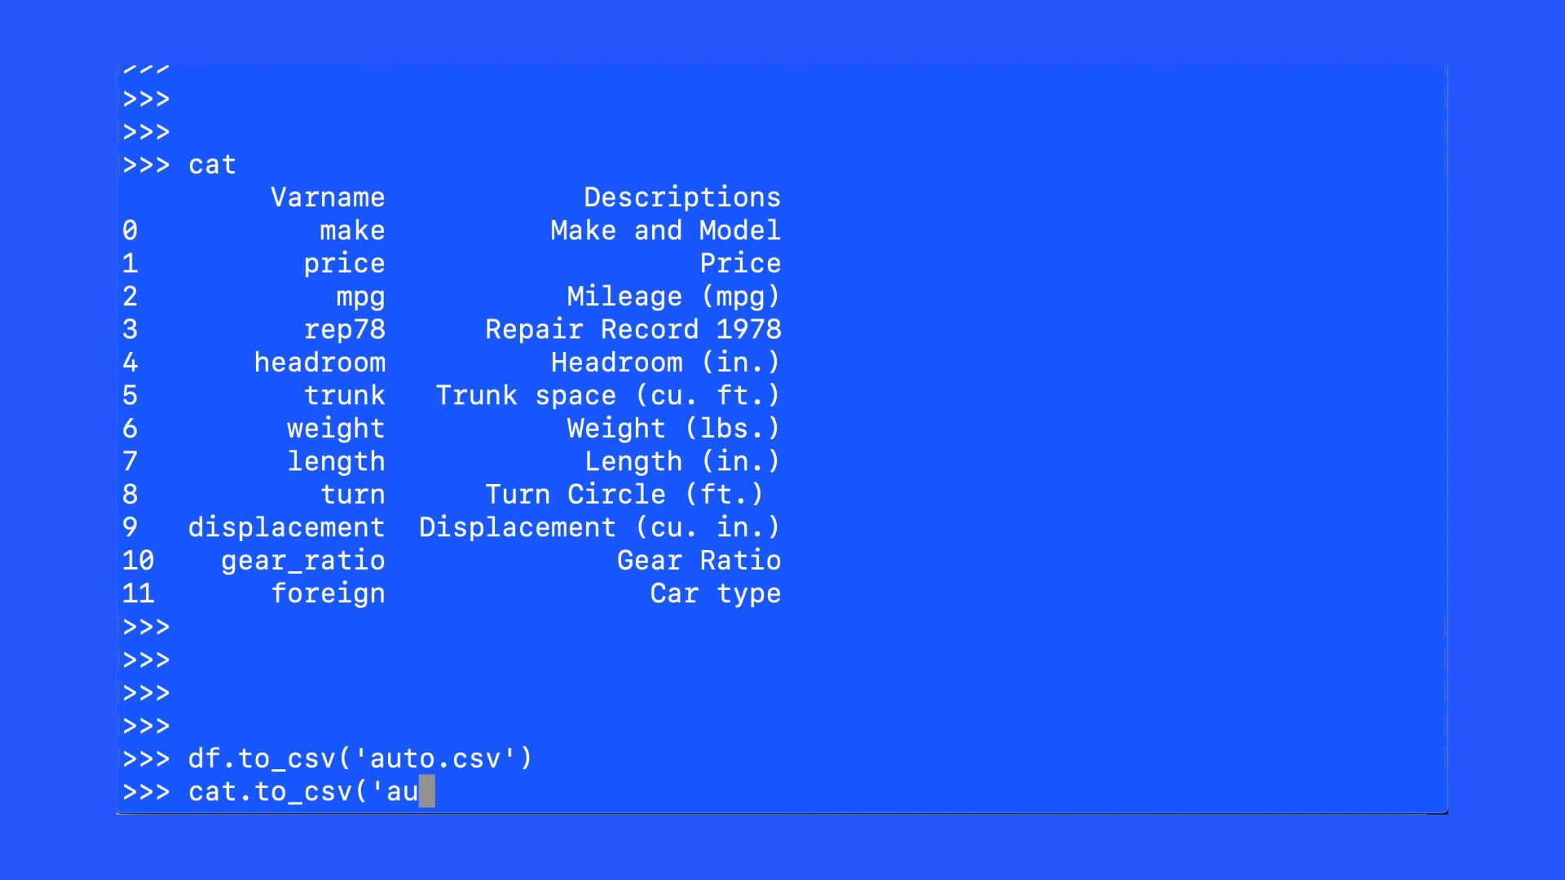
type("to_data")
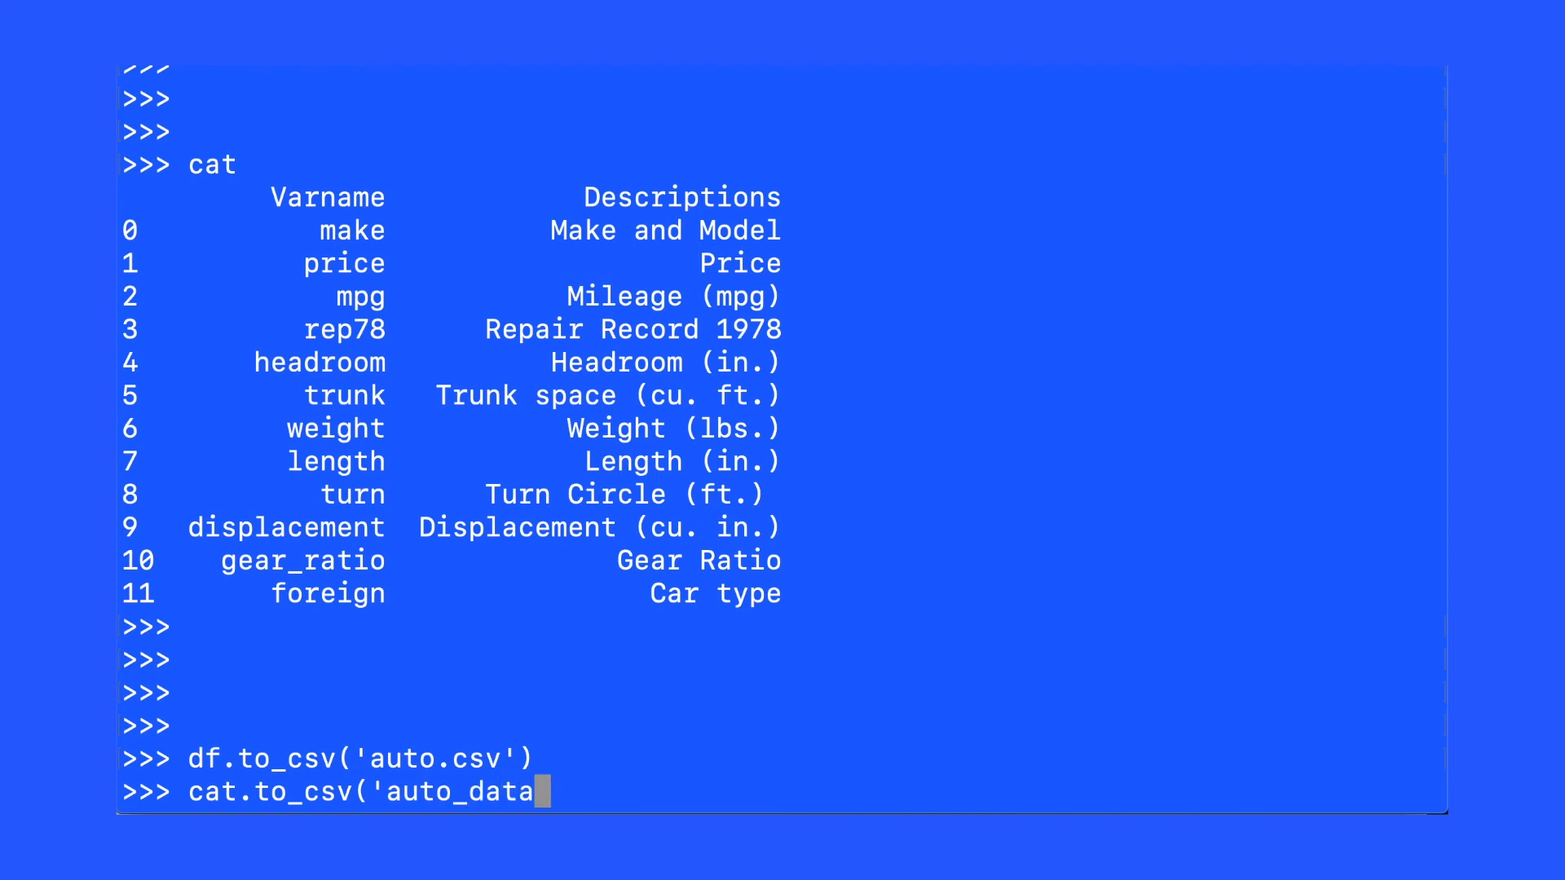
type("_dictionary.csv;")
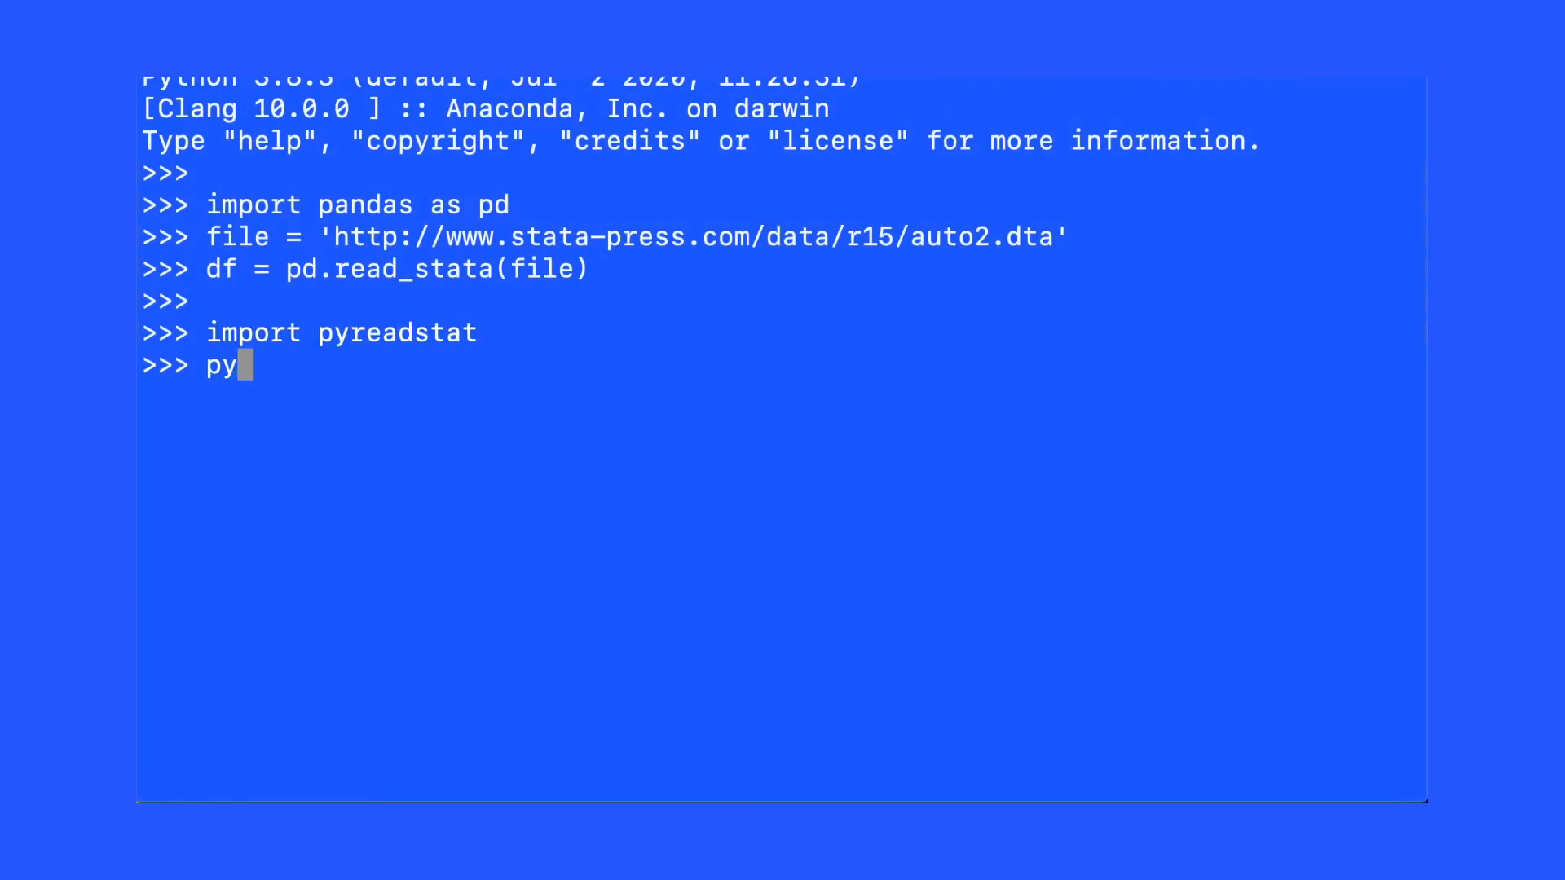
Step: Write make, mpg, price, weight to auto_spss.sav and reload it with pd.read_spss
type("readstat.write_sav(df[['")
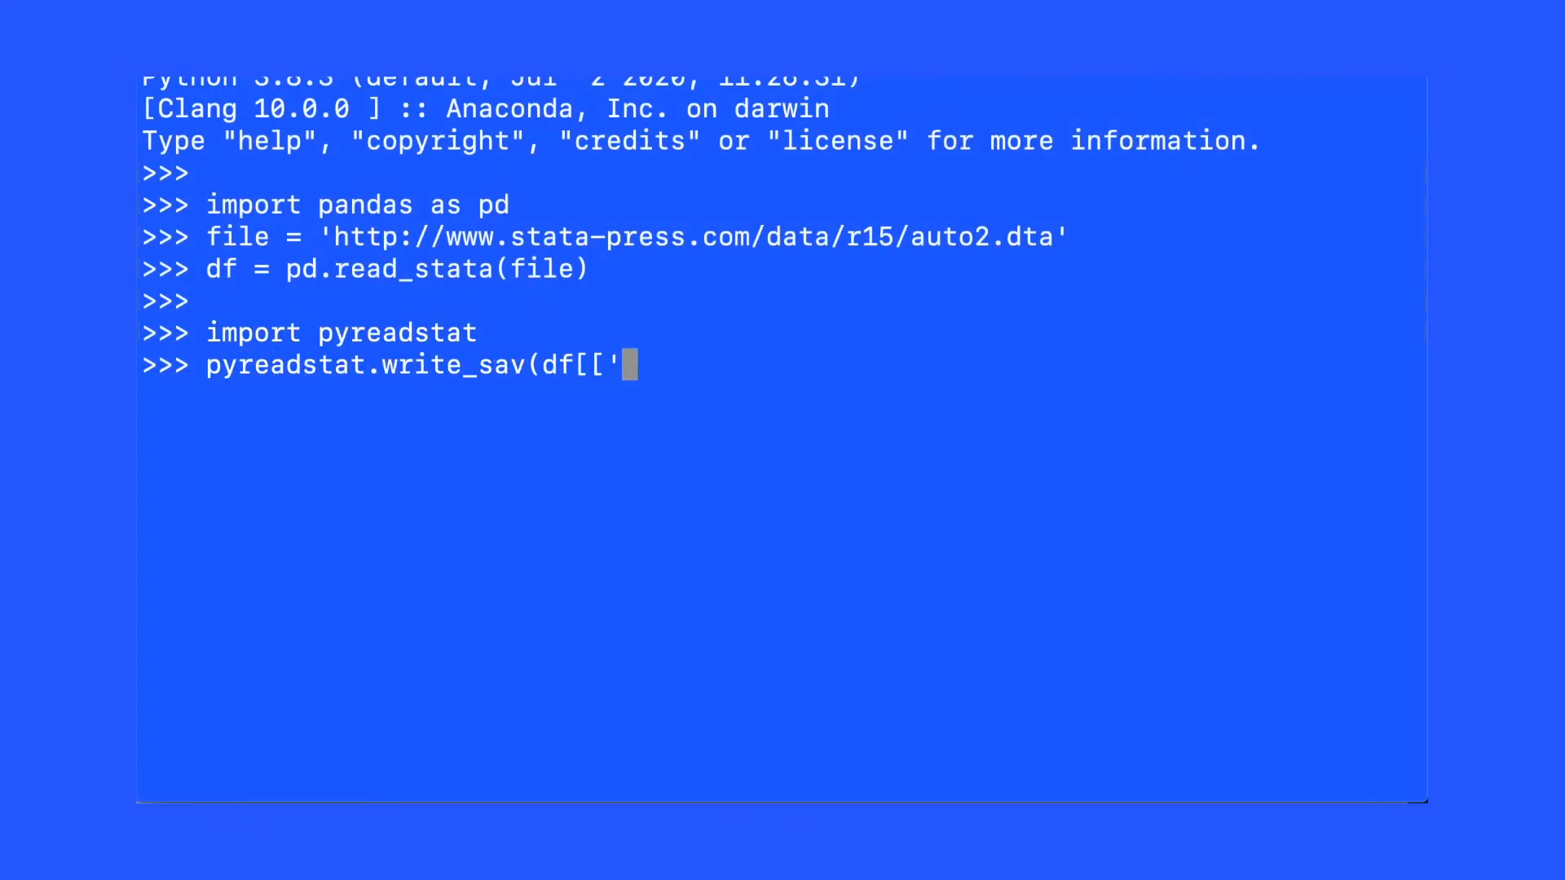
type("make','mpg','price','weighty")
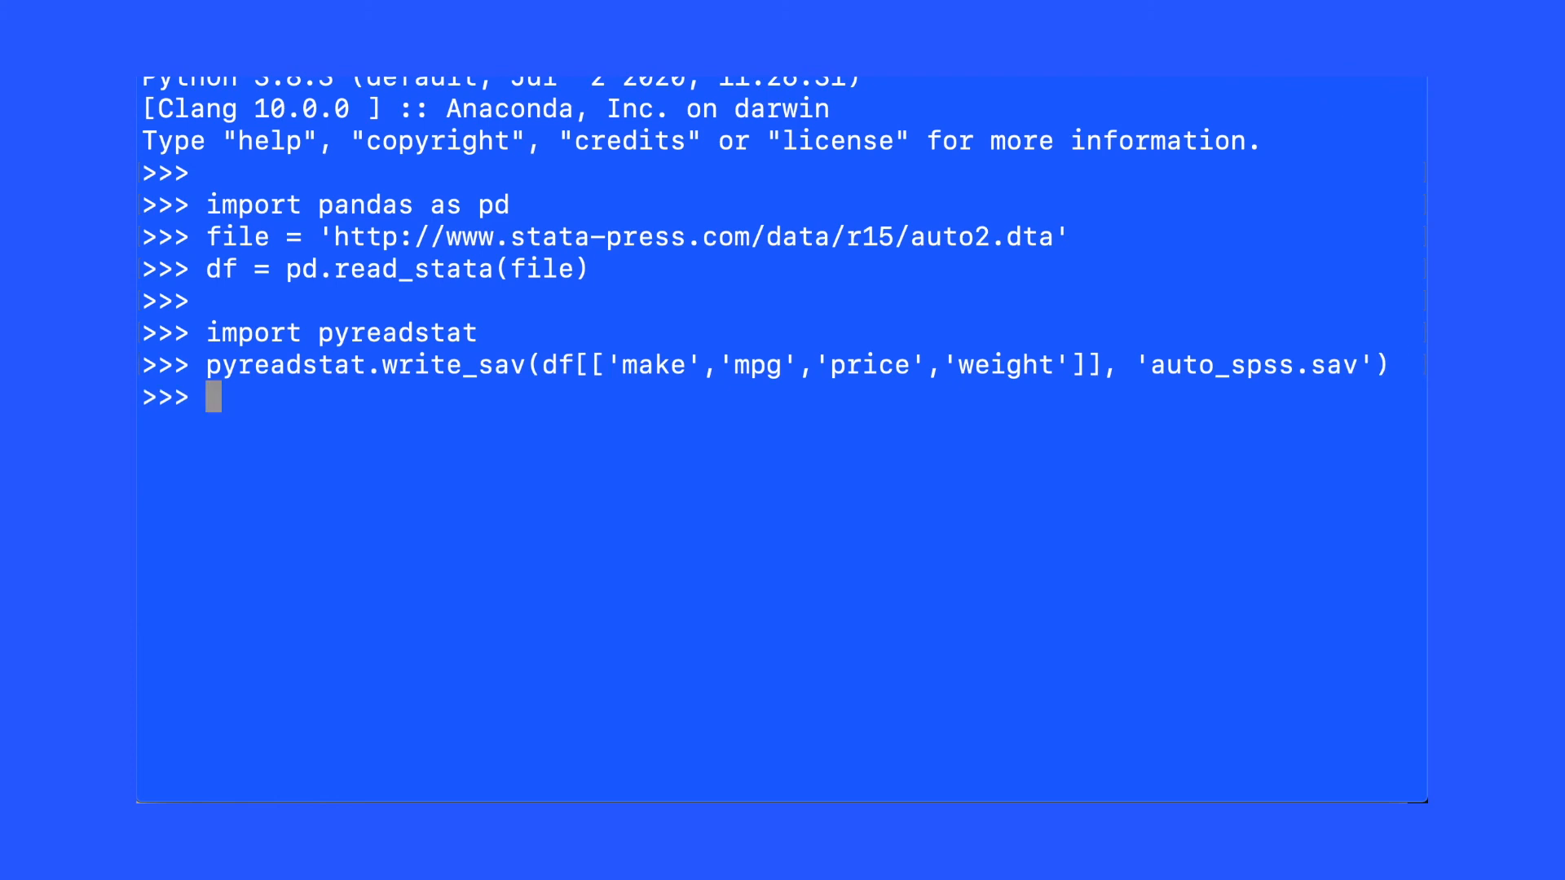
type("df = pd.read")
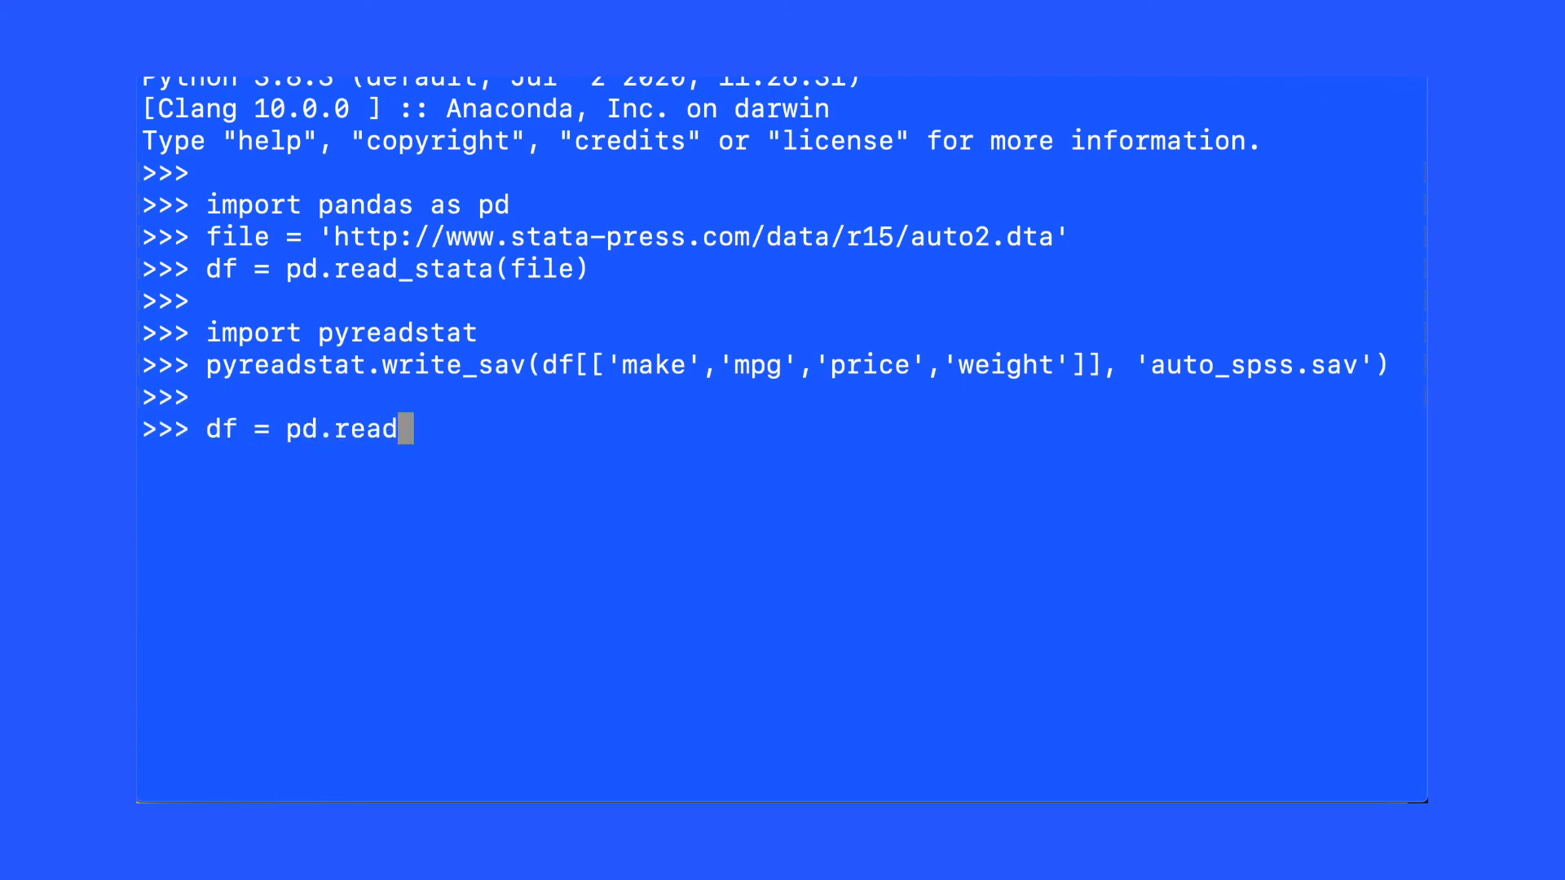
type("_spss('auto_spss.sav')")
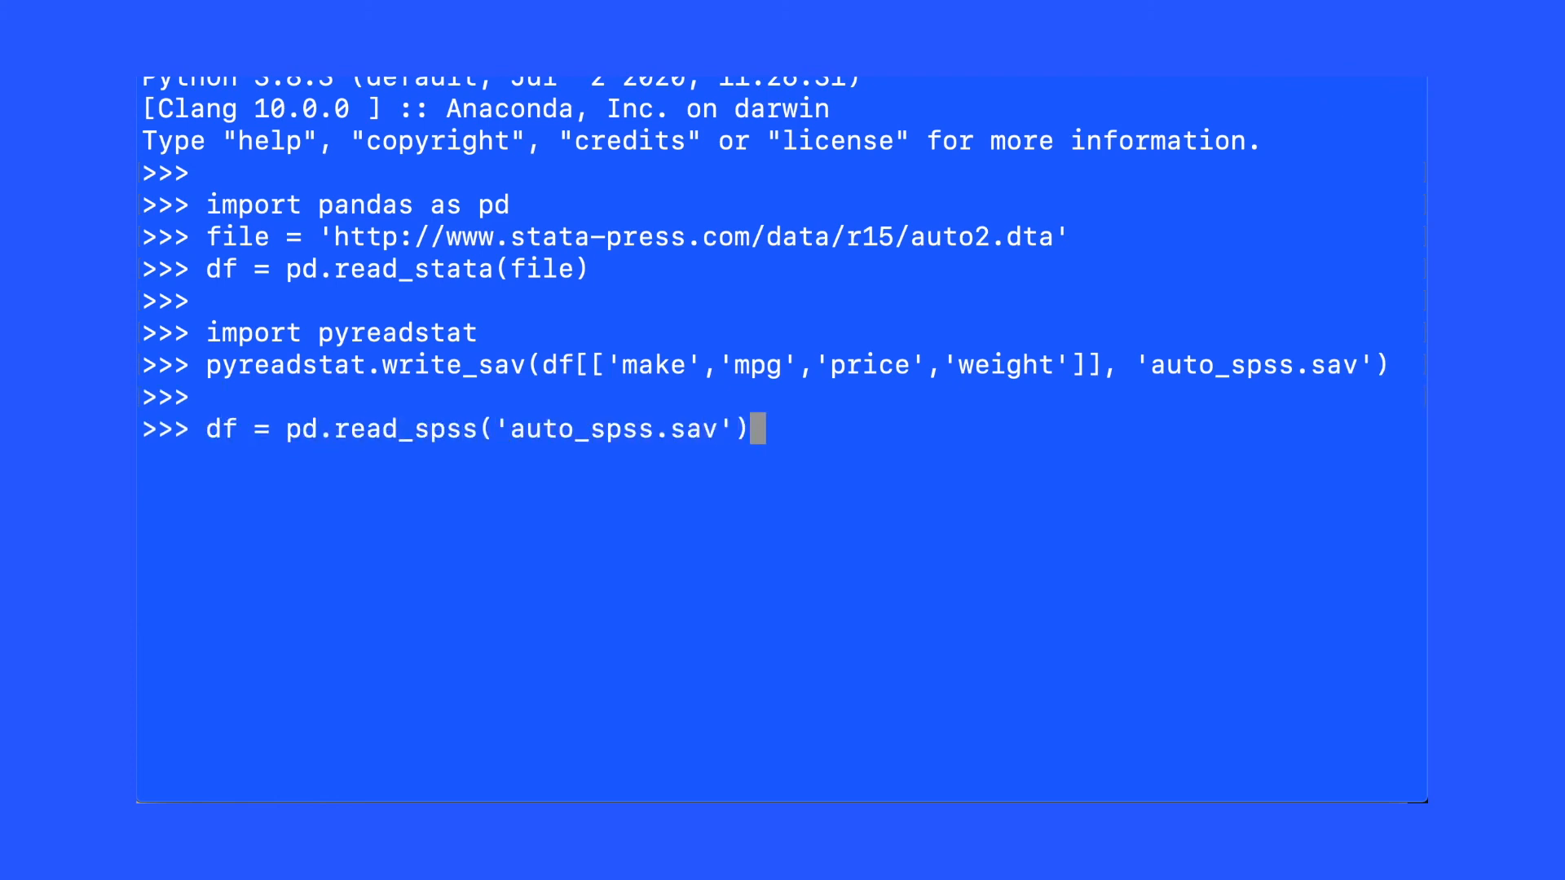